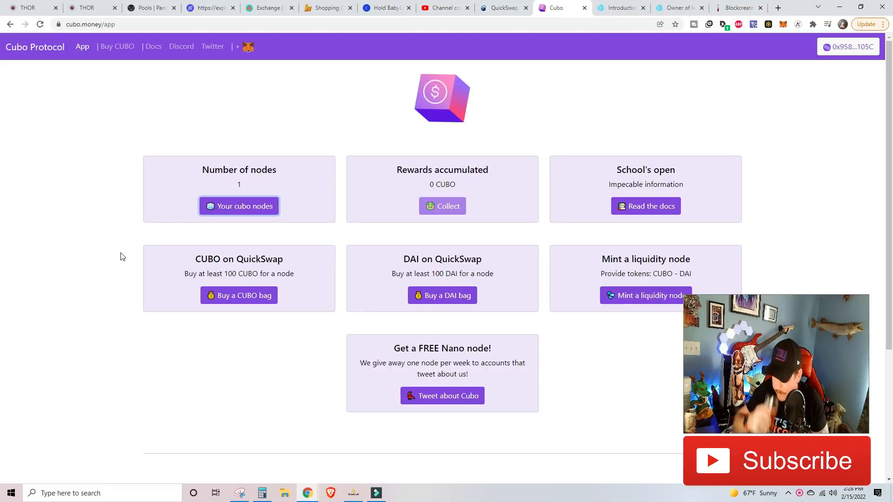
mouse_move(122, 229)
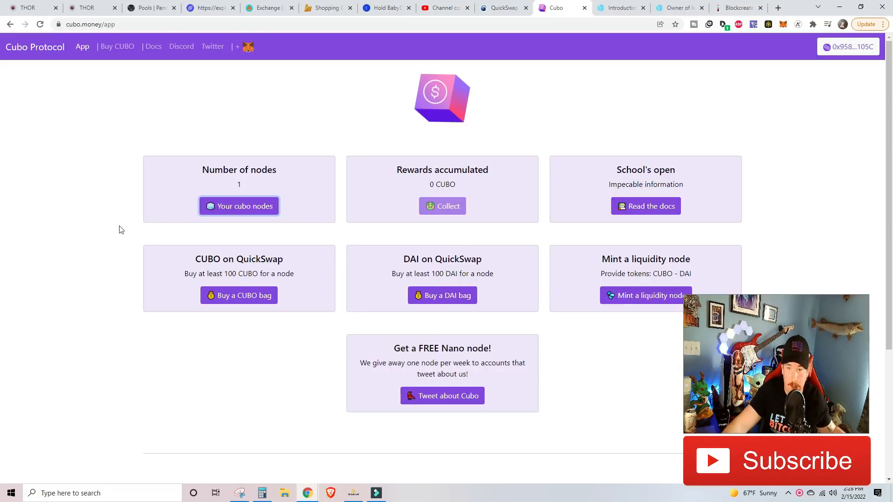
mouse_move(243, 213)
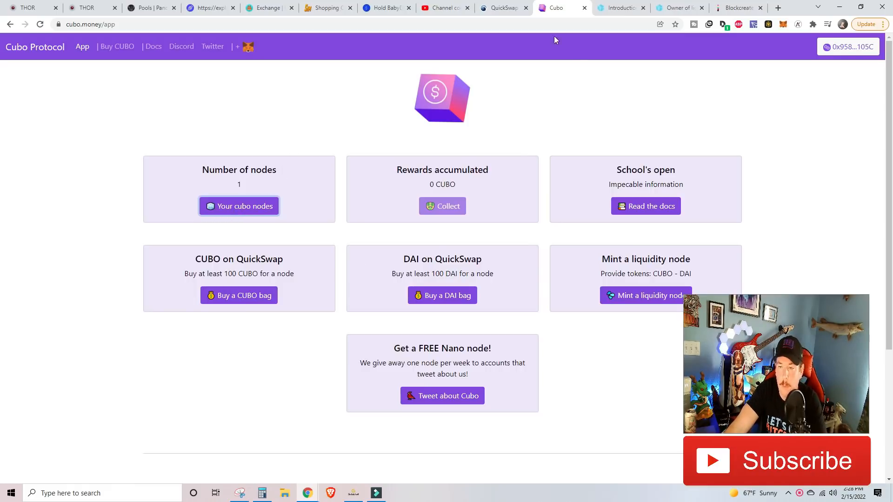
mouse_move(311, 97)
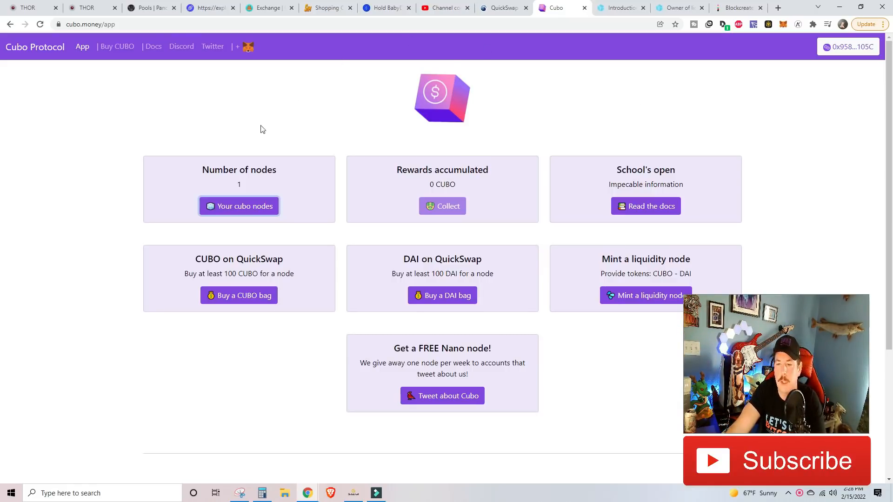
mouse_move(368, 452)
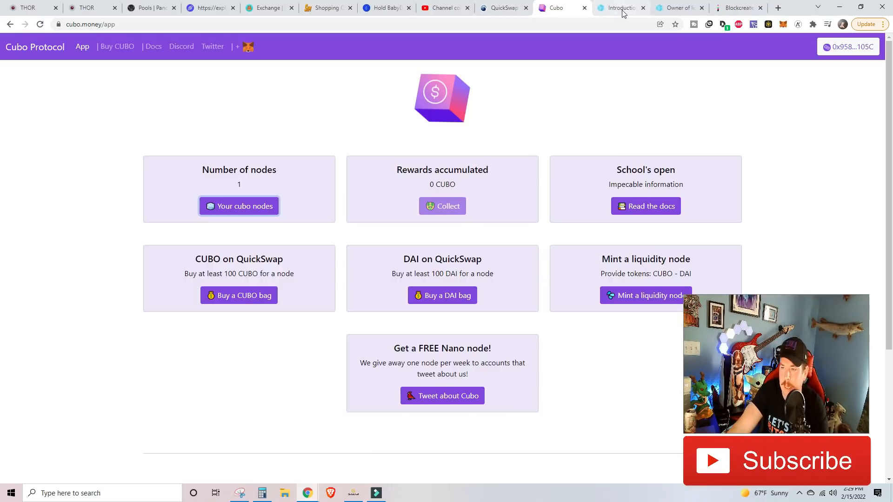
View the Cubo docs Introduction tab, then move to the Crypto Wealth YouTube channel.
click(620, 8)
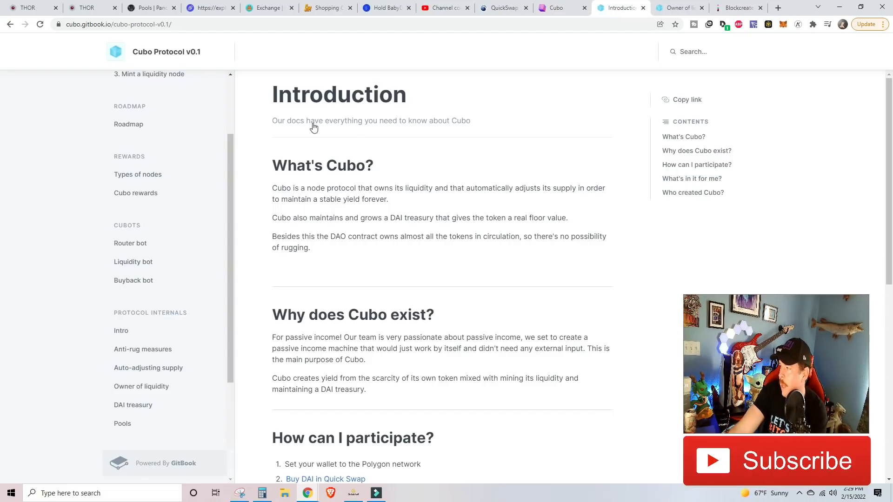
click(397, 8)
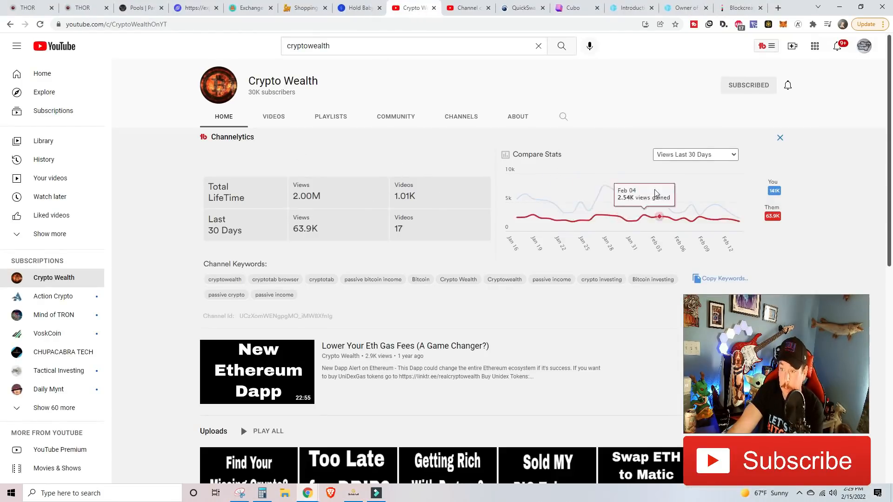
mouse_move(422, 354)
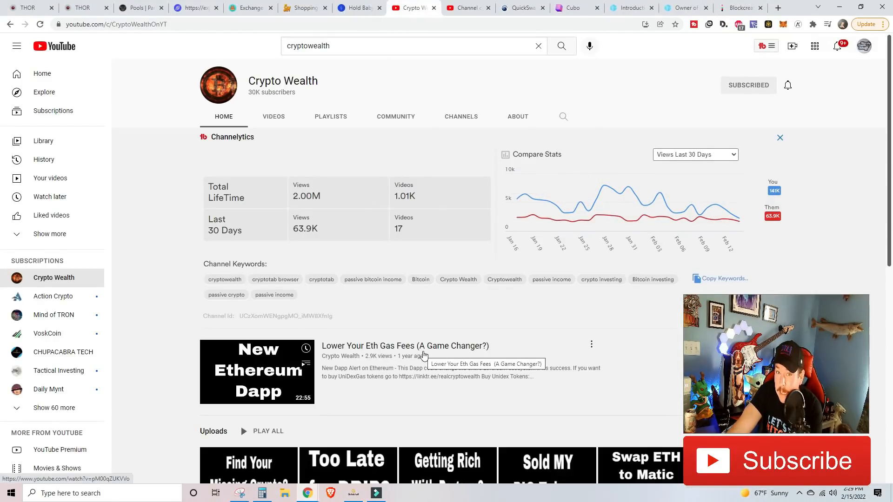
mouse_move(451, 228)
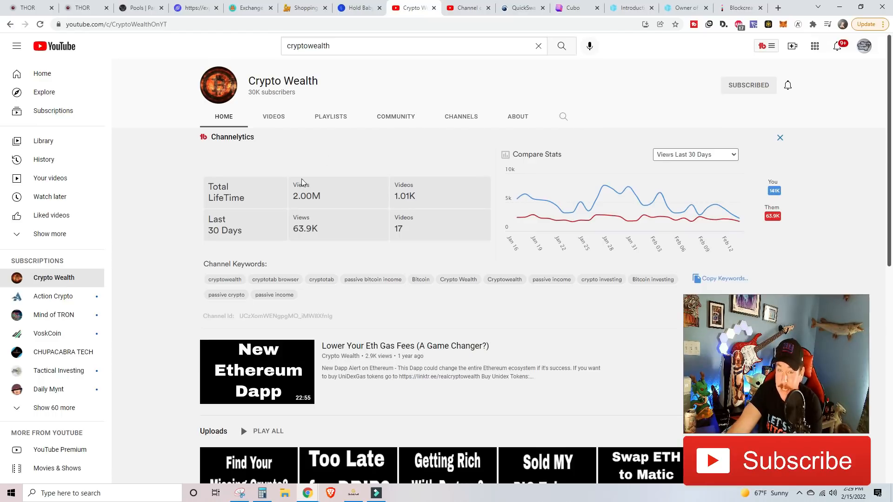
mouse_move(415, 11)
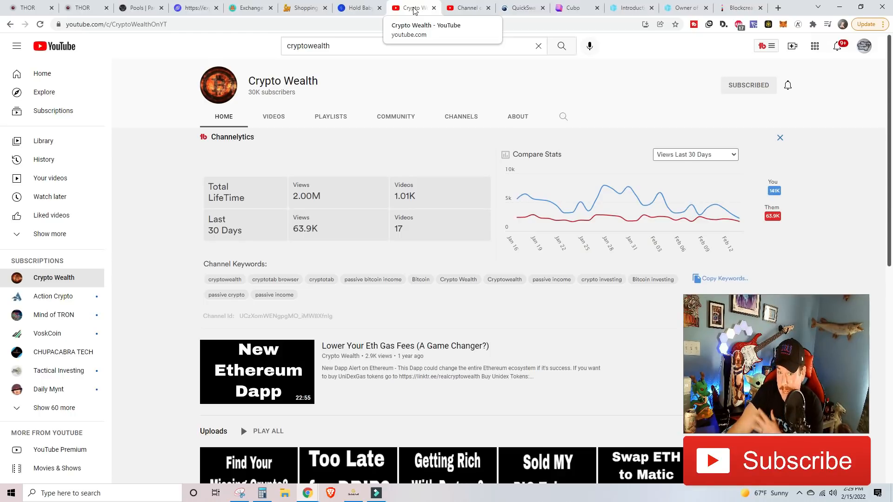
Return to the QuickSwap MATIC-to-DAI swap page after reviewing the channel stats.
click(518, 8)
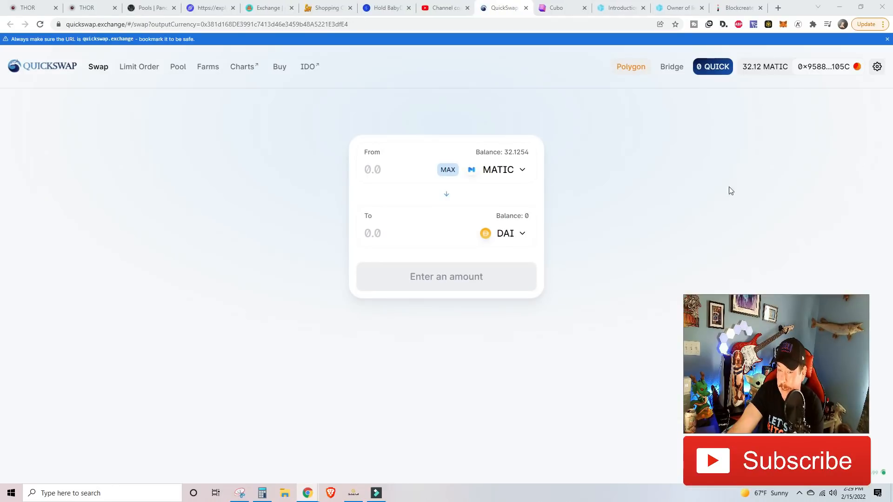
mouse_move(679, 191)
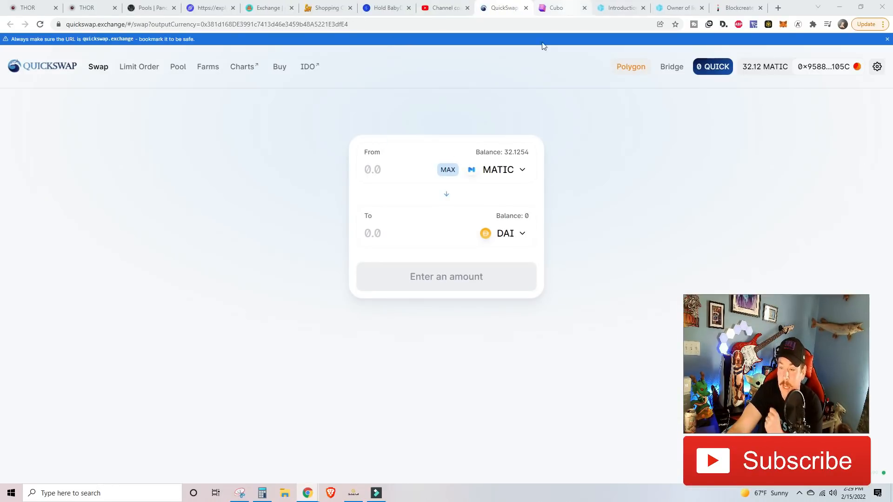
mouse_move(519, 146)
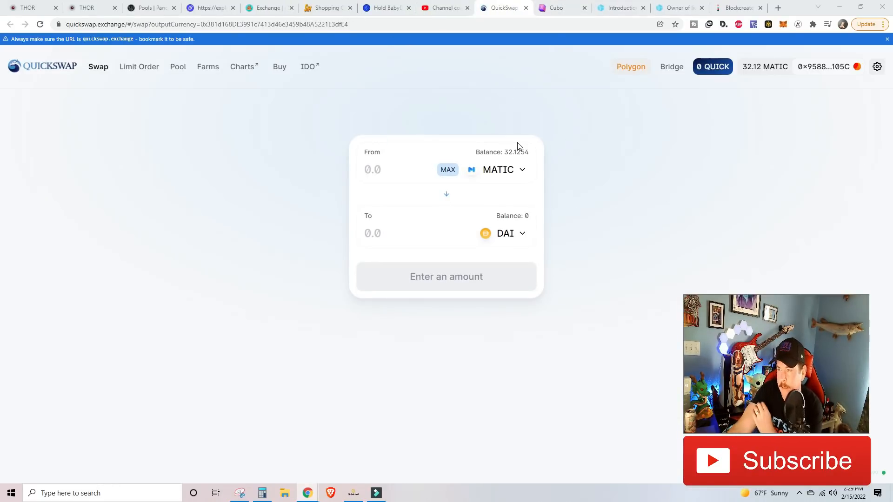
mouse_move(782, 25)
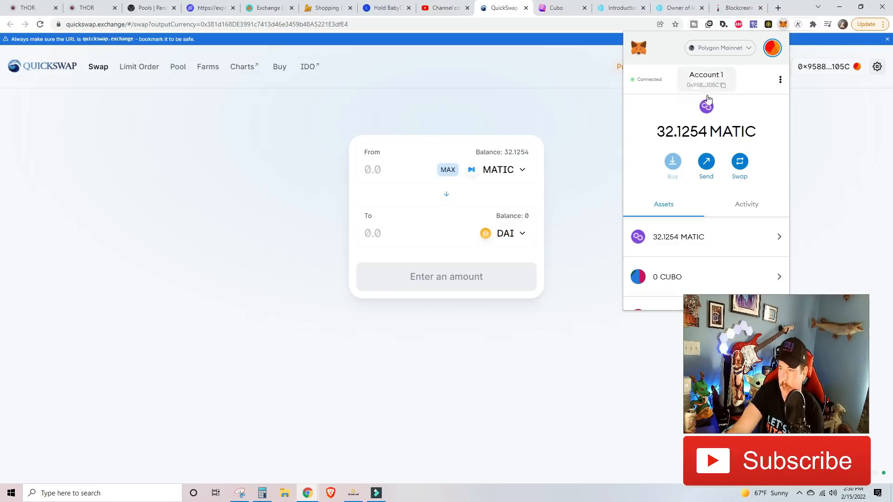
mouse_move(424, 66)
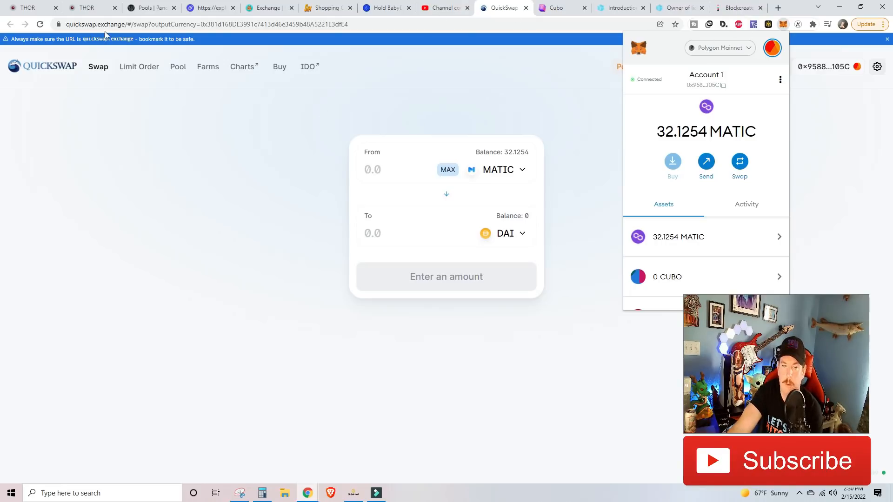
mouse_move(356, 149)
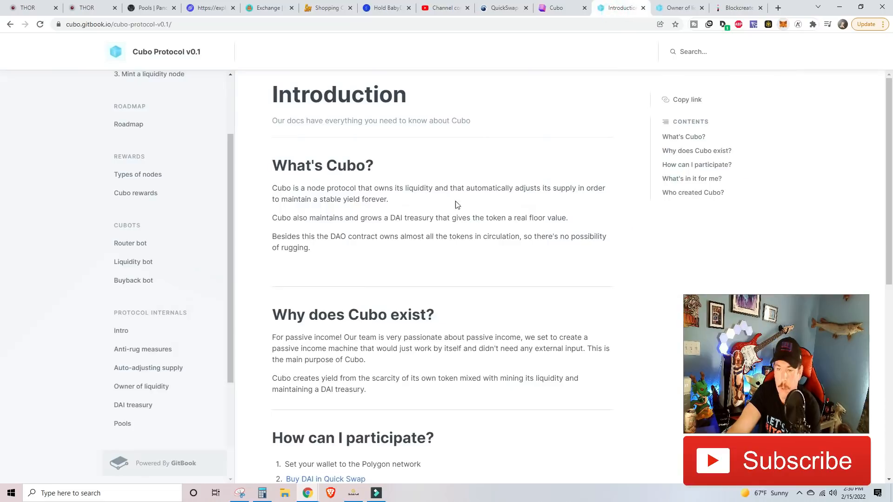
Scroll through the Cubo introduction and move on to the Thor Financial farm page.
scroll(down, 3)
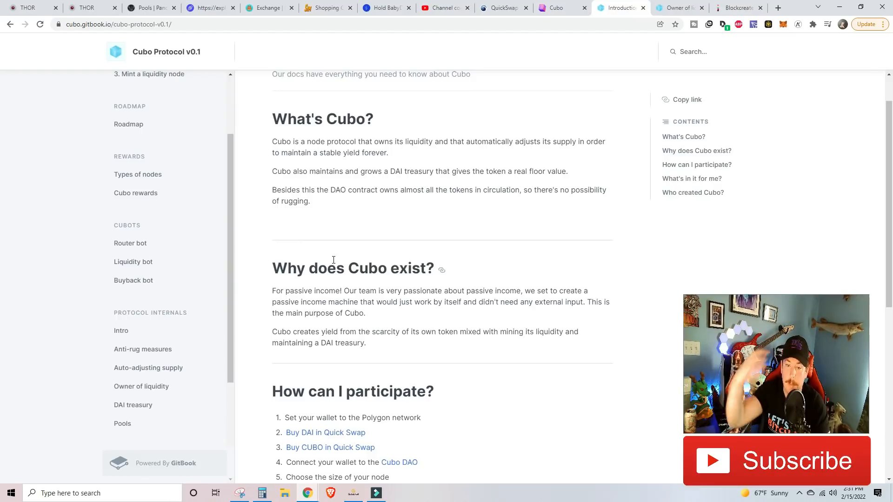
mouse_move(255, 115)
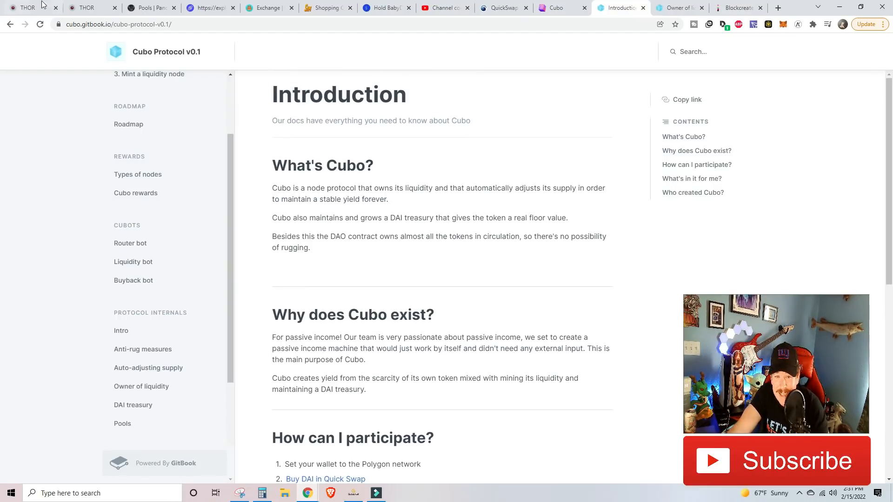
click(91, 7)
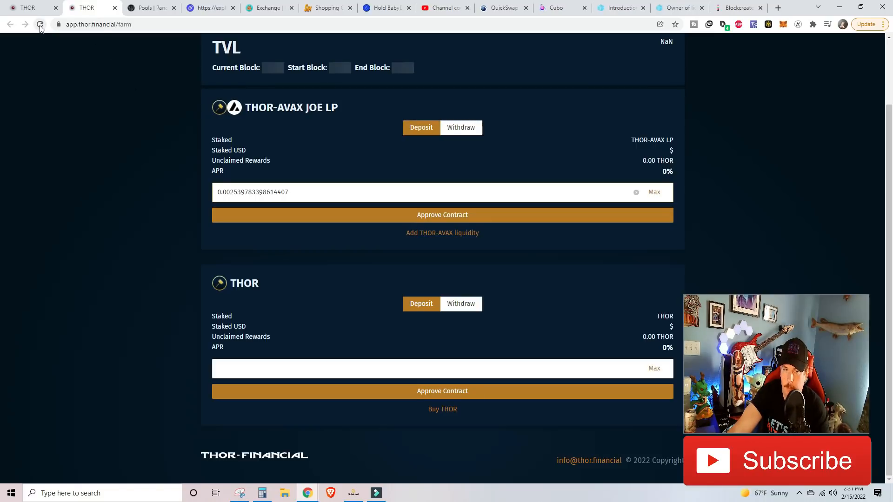
Reload the Thor farm and connect the wallet to show 2.83 THOR-AVAX LP at 463% APR, then return to Cubo docs.
click(40, 24)
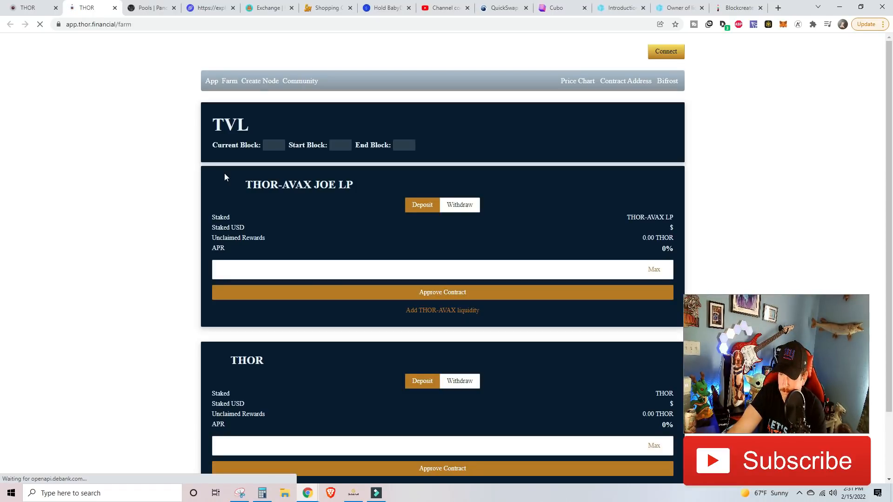
click(665, 52)
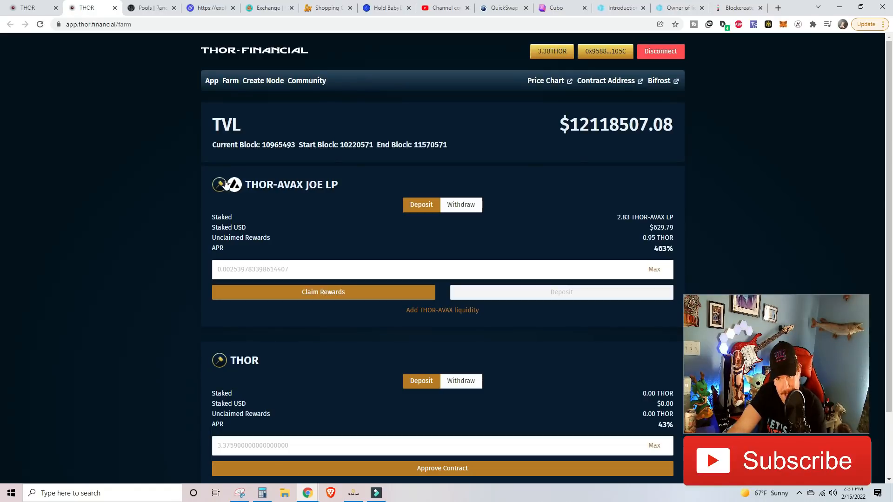
mouse_move(613, 270)
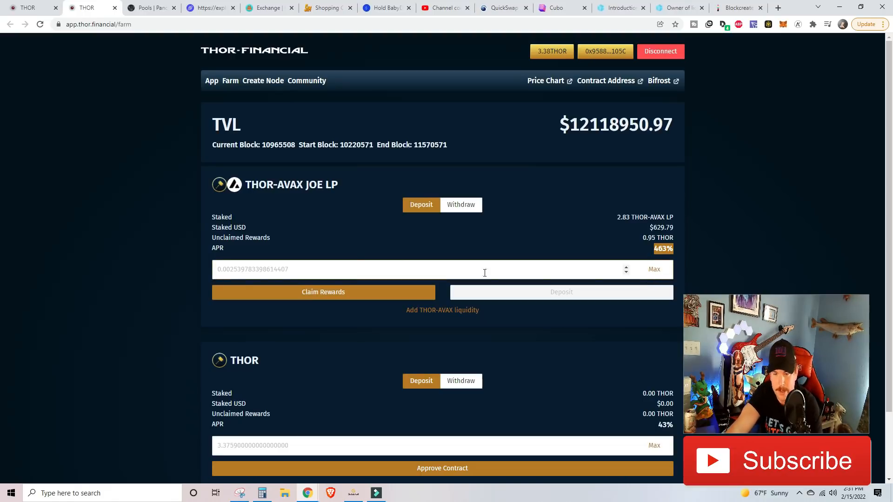
mouse_move(288, 359)
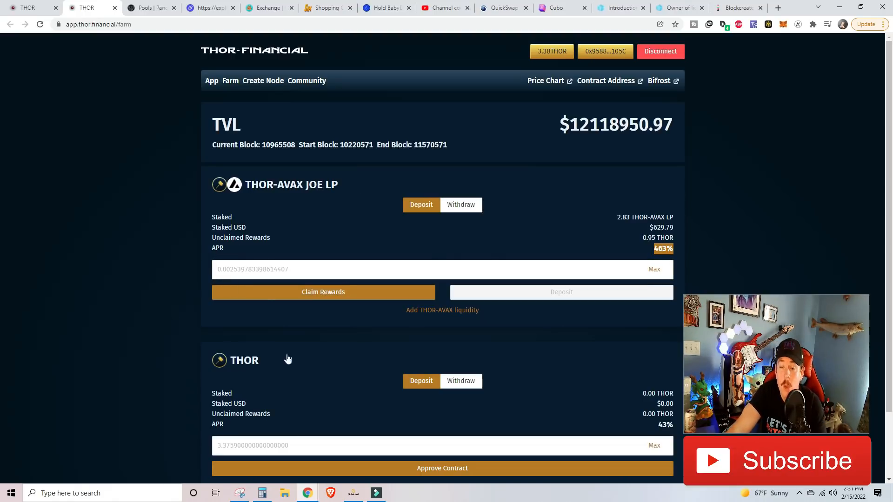
mouse_move(305, 221)
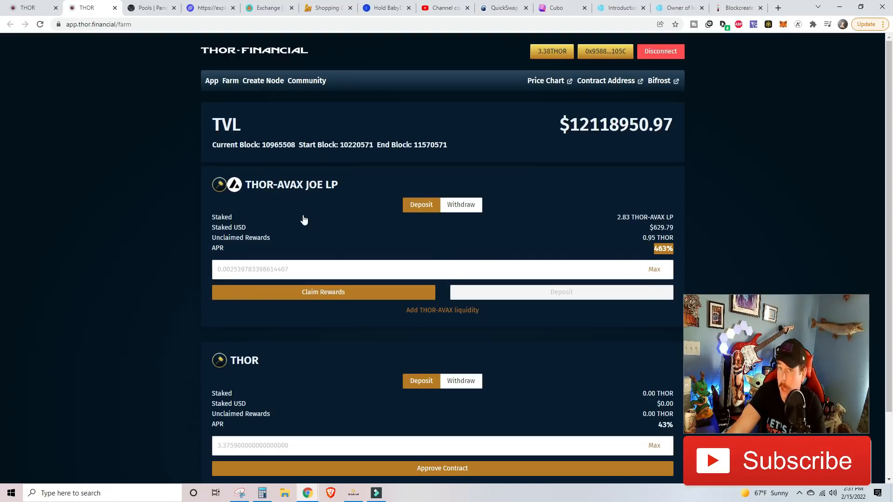
mouse_move(561, 244)
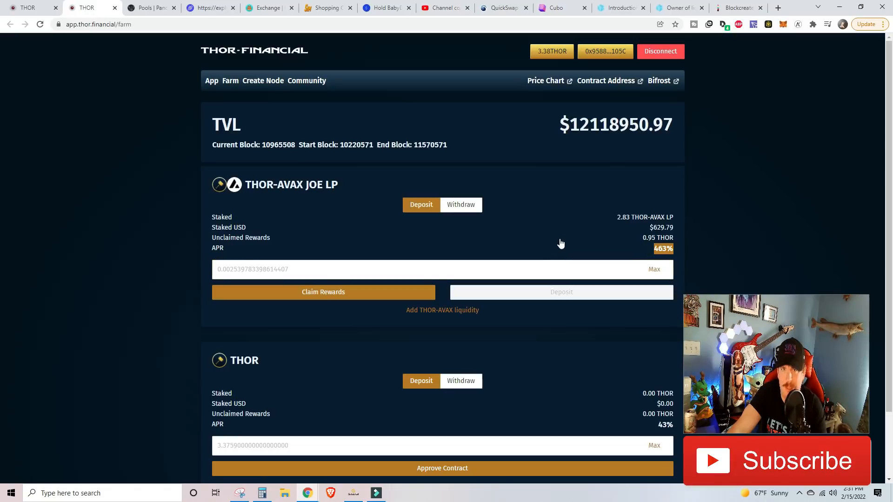
mouse_move(553, 245)
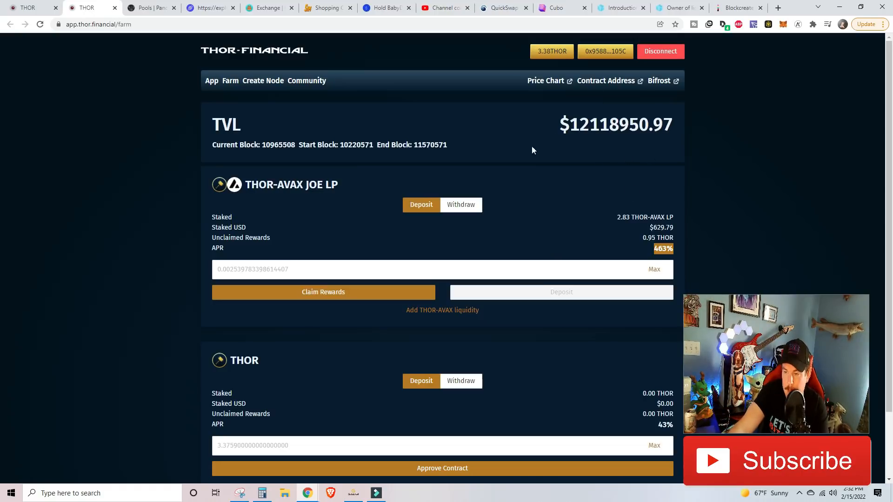
mouse_move(637, 241)
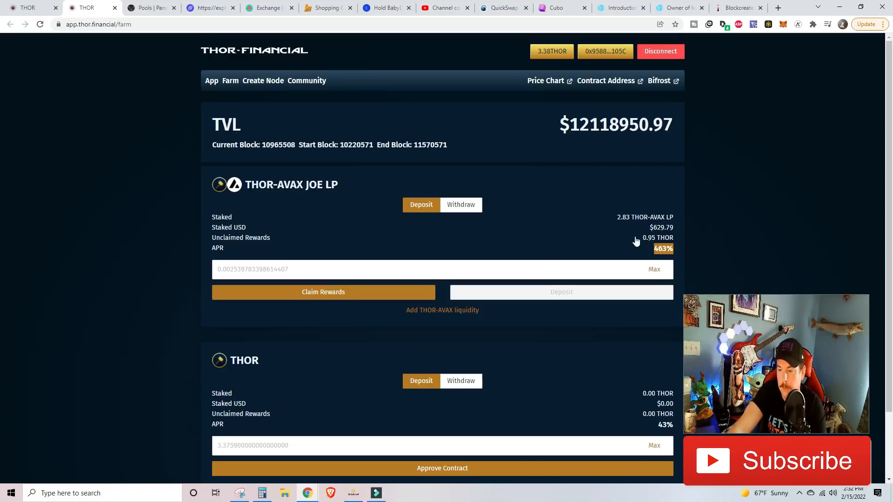
mouse_move(712, 234)
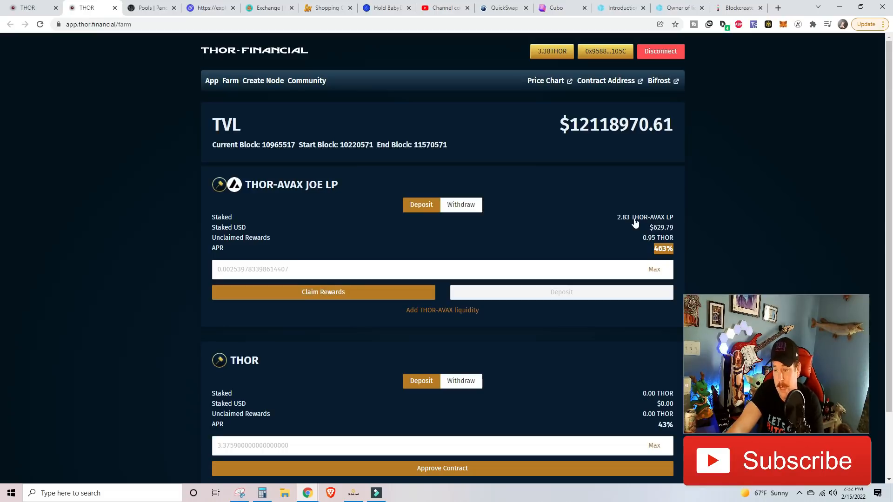
mouse_move(663, 250)
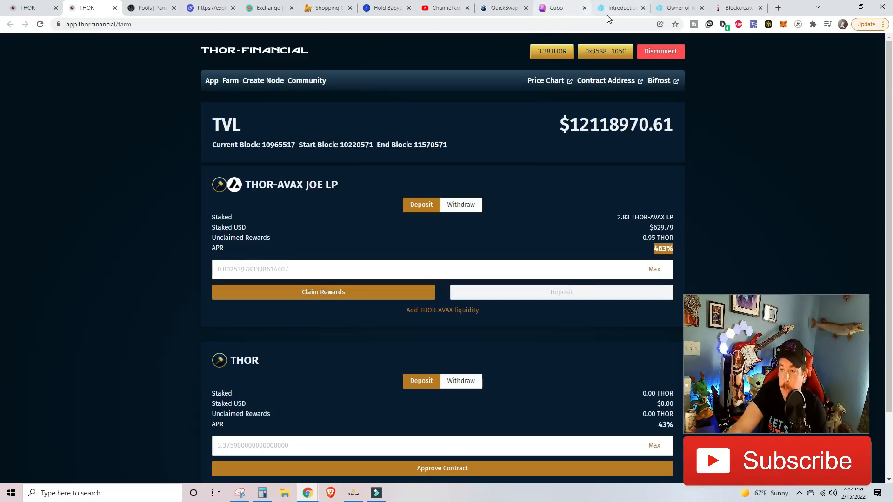
click(617, 8)
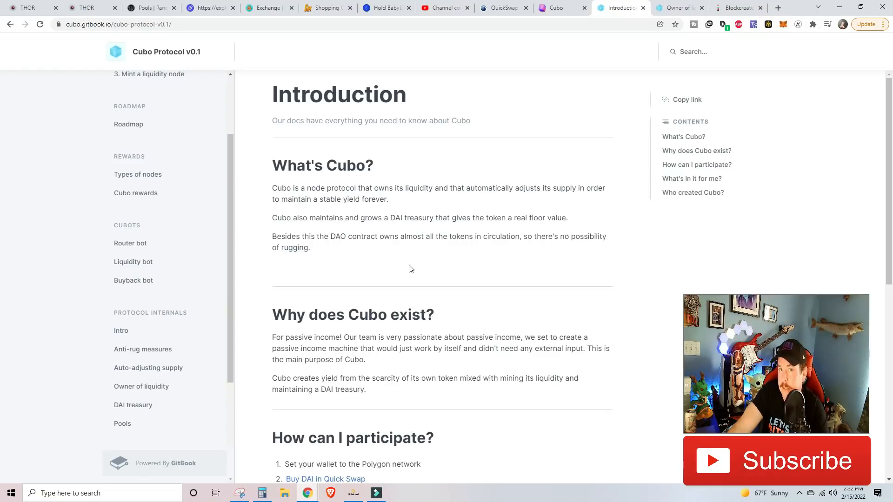
mouse_move(351, 271)
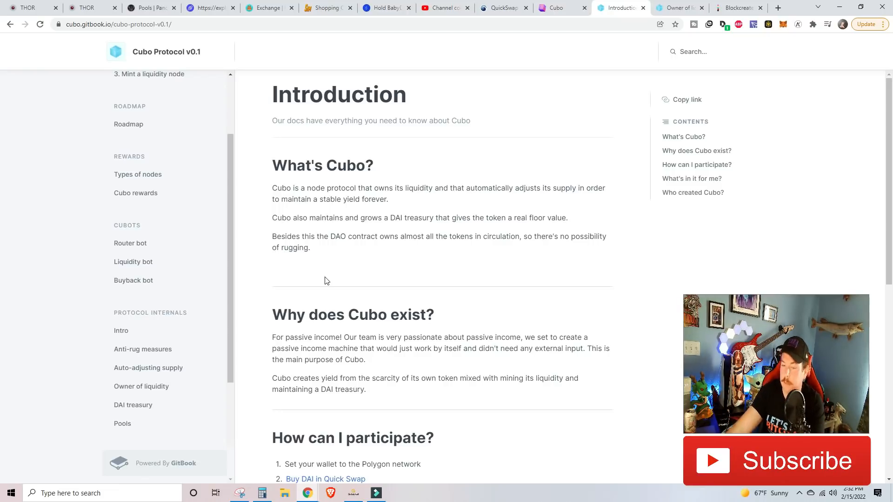
Scroll the Cubo introduction down to the seven participation steps ending with node rewards.
scroll(down, 3)
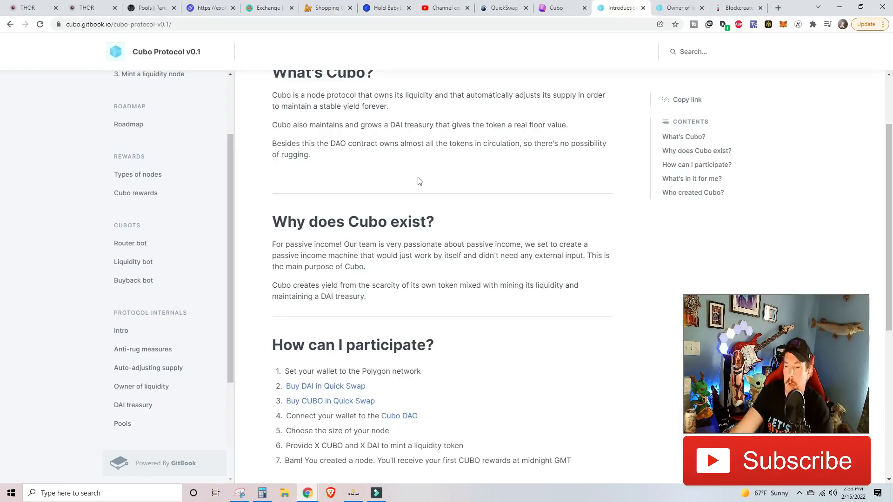
Highlight the 'no possibility of rugging' and 'passive income machine... just work by itself' phrases.
drag(569, 144, 310, 154)
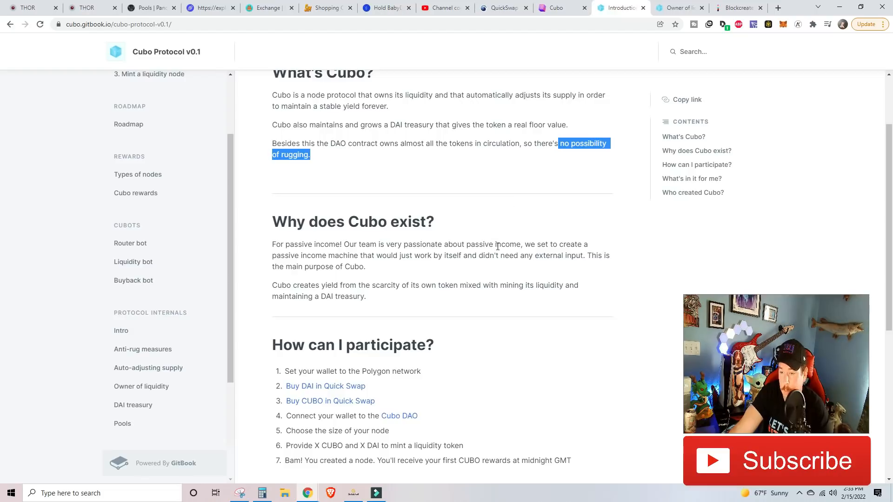
drag(547, 243, 400, 256)
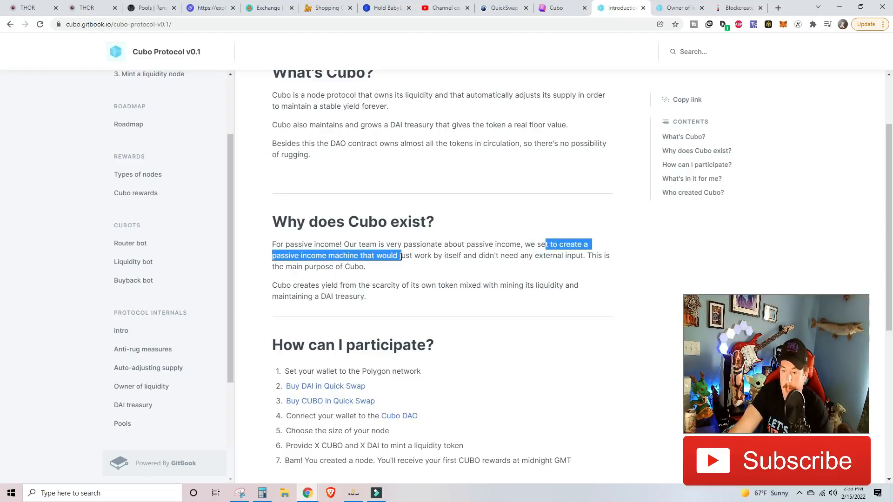
drag(400, 256, 462, 256)
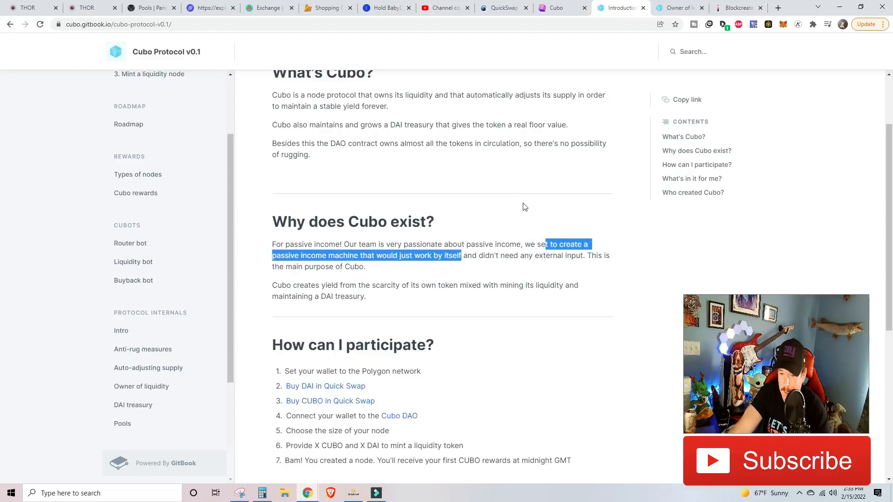
Scroll down the introduction and switch the MetaMask wallet to Polygon Mainnet.
scroll(down, 3)
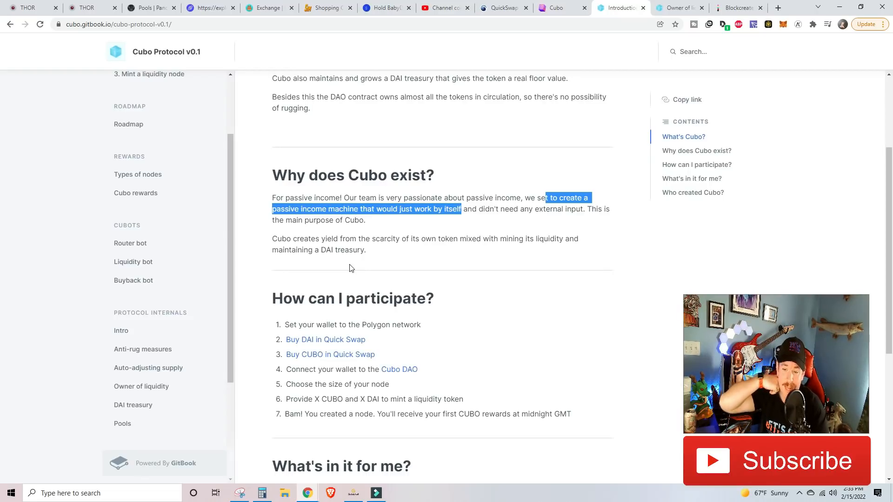
scroll(down, 3)
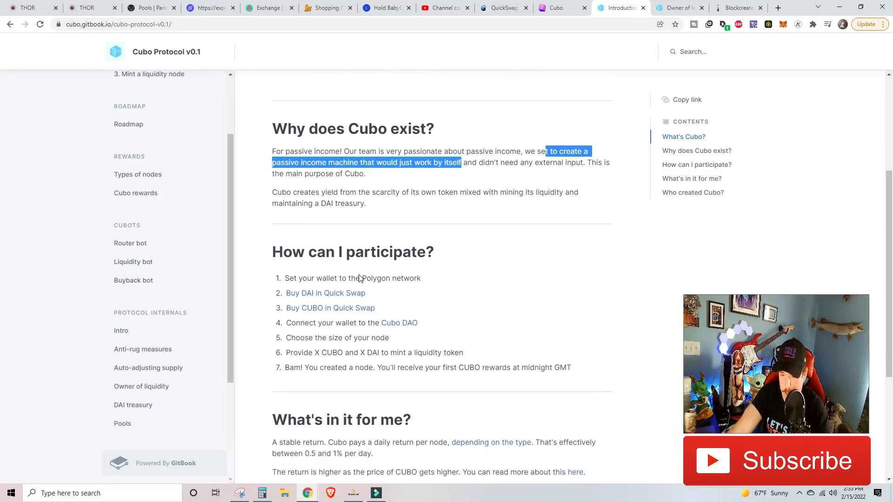
scroll(down, 3)
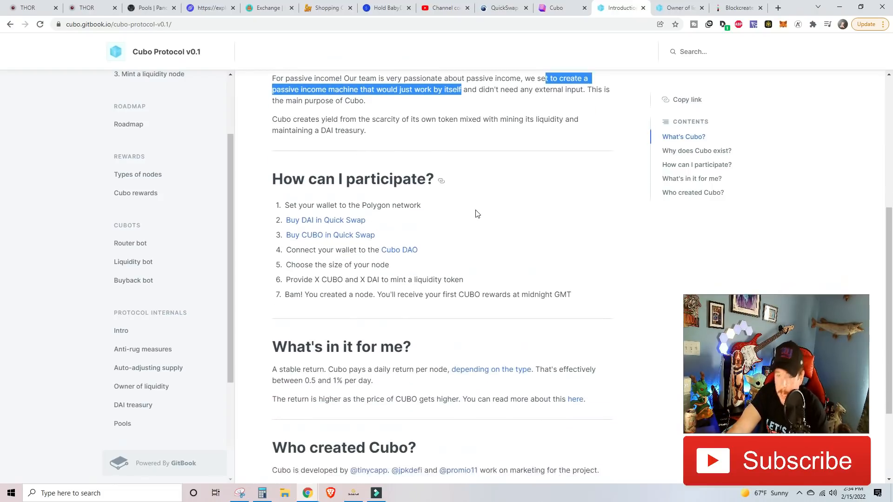
scroll(down, 3)
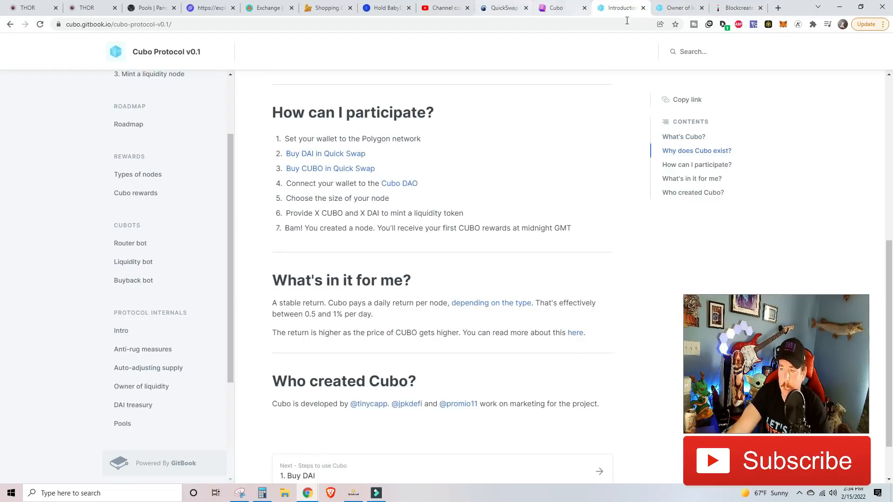
mouse_move(783, 146)
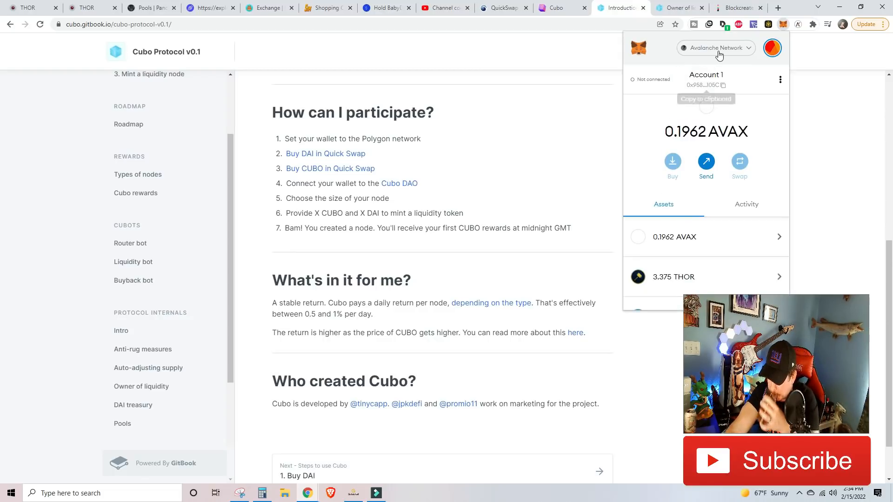
mouse_move(672, 52)
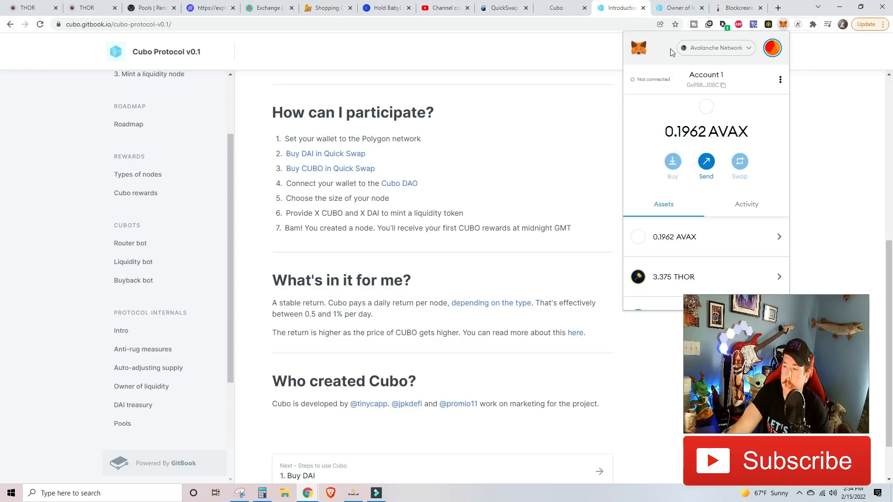
click(715, 48)
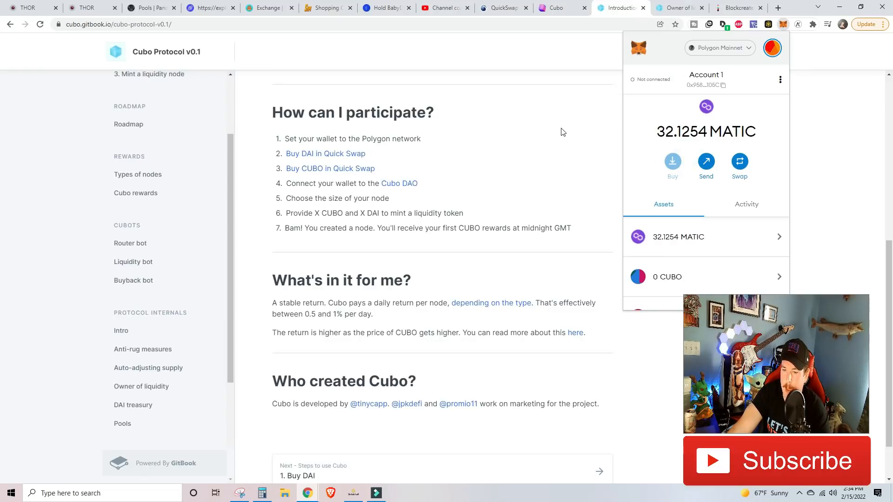
mouse_move(514, 15)
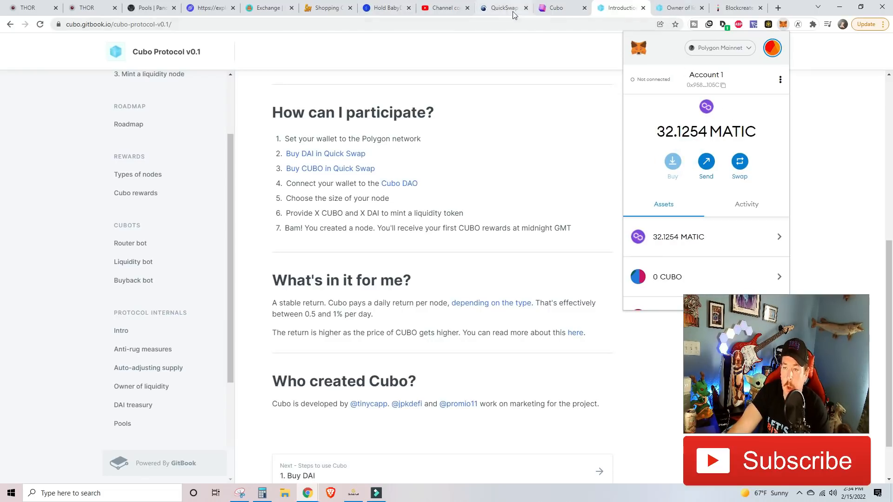
mouse_move(511, 13)
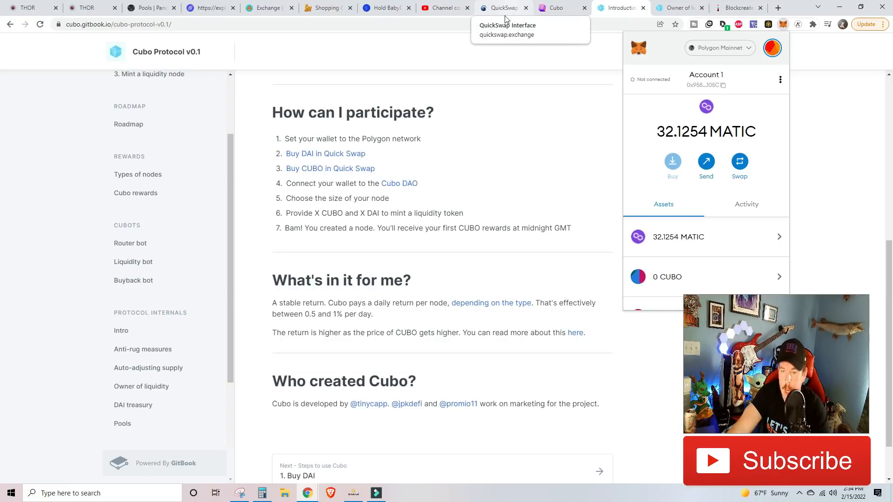
mouse_move(344, 171)
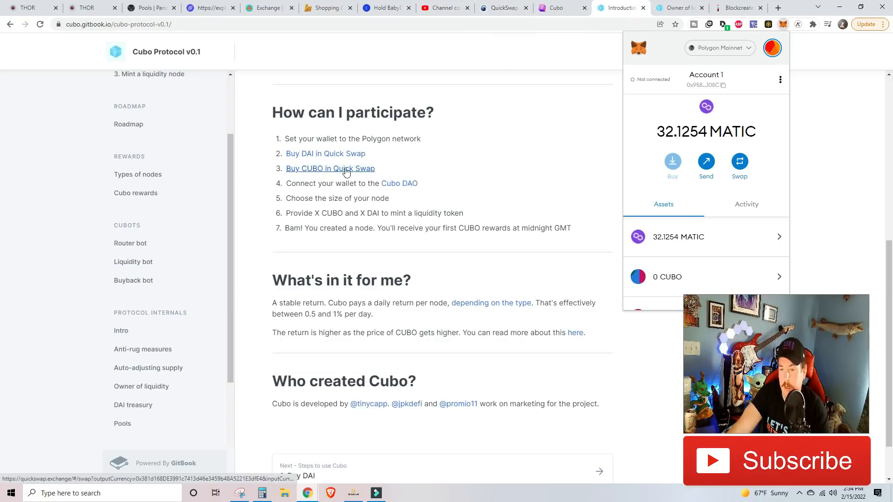
mouse_move(379, 166)
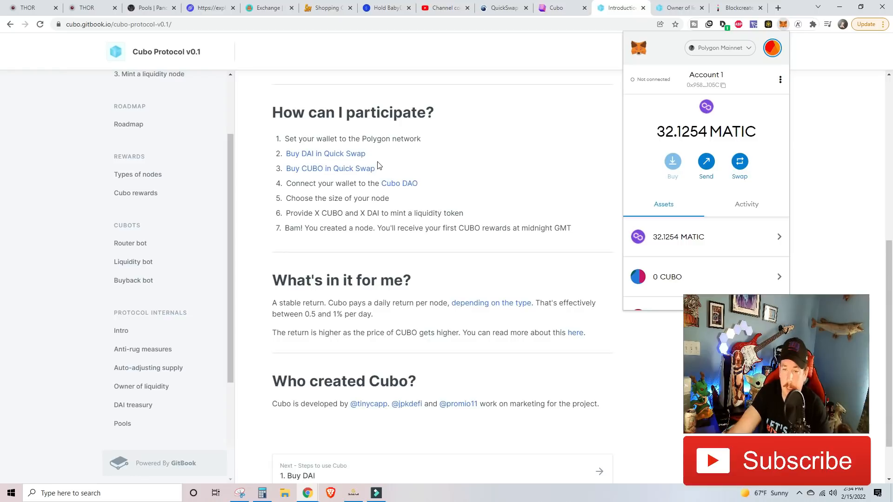
mouse_move(406, 187)
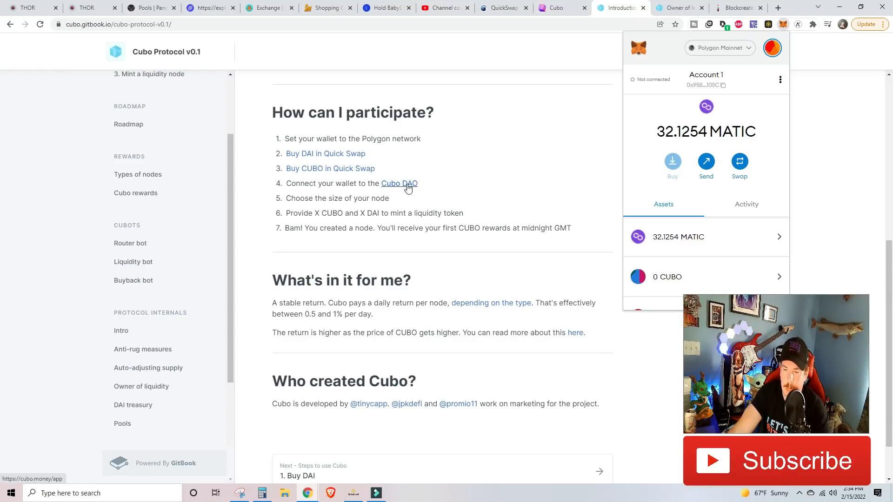
mouse_move(431, 203)
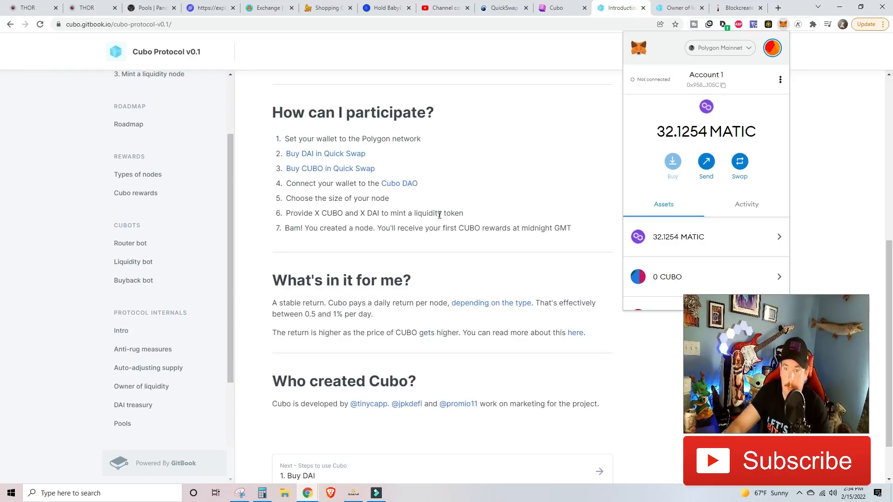
scroll(down, 3)
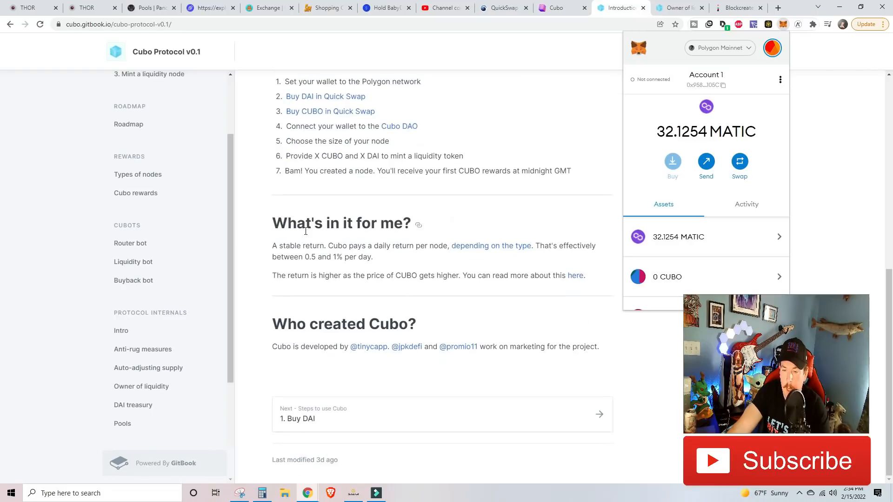
mouse_move(460, 262)
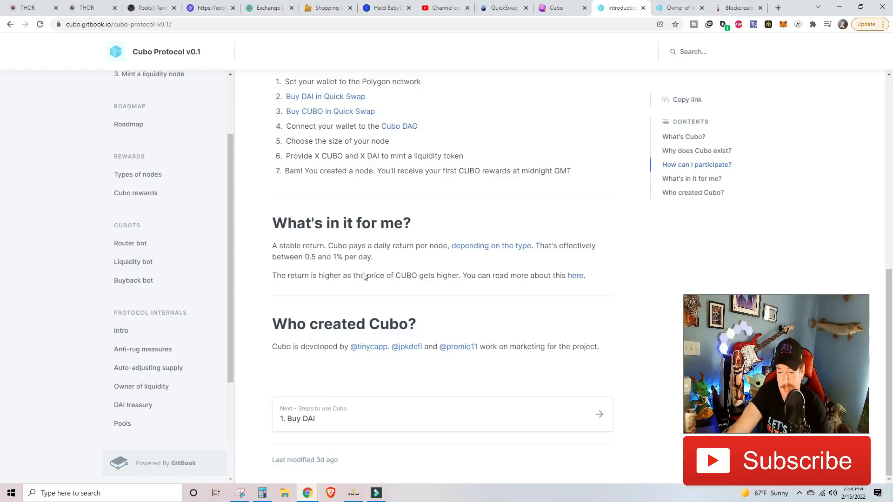
mouse_move(448, 290)
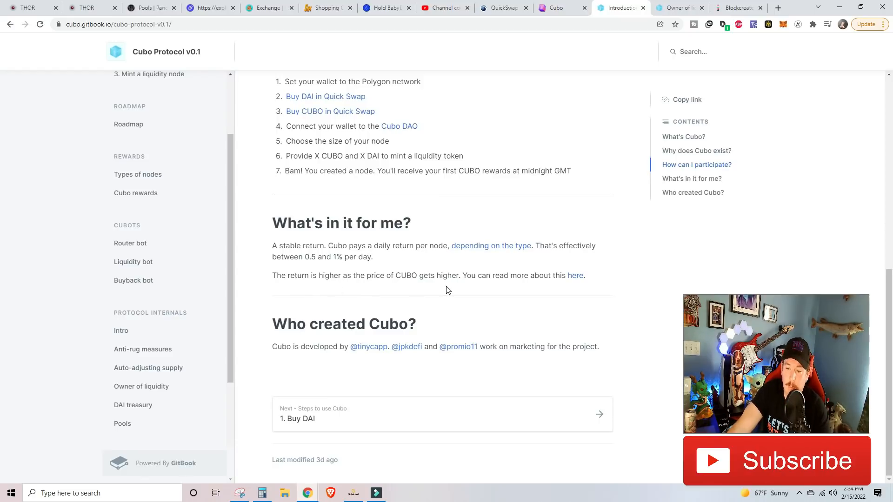
mouse_move(463, 250)
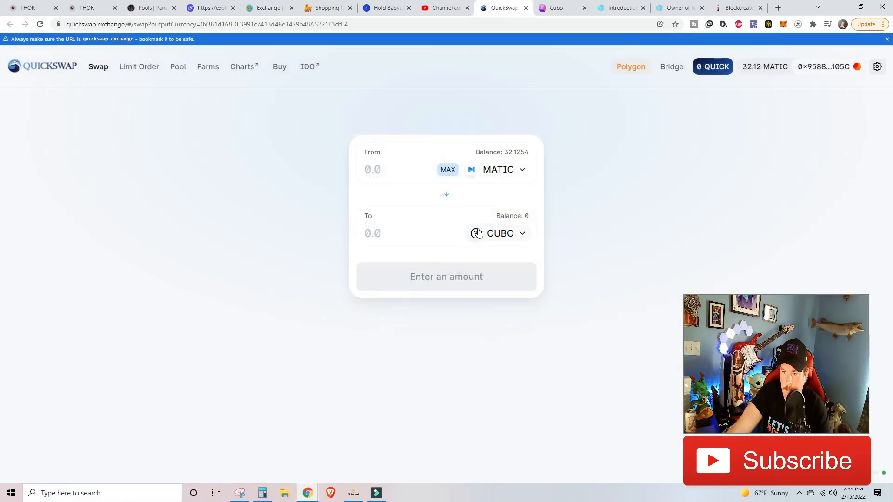
Price 1 CUBO against DAI on QuickSwap, quoting about 16.9453 DAI.
click(446, 194)
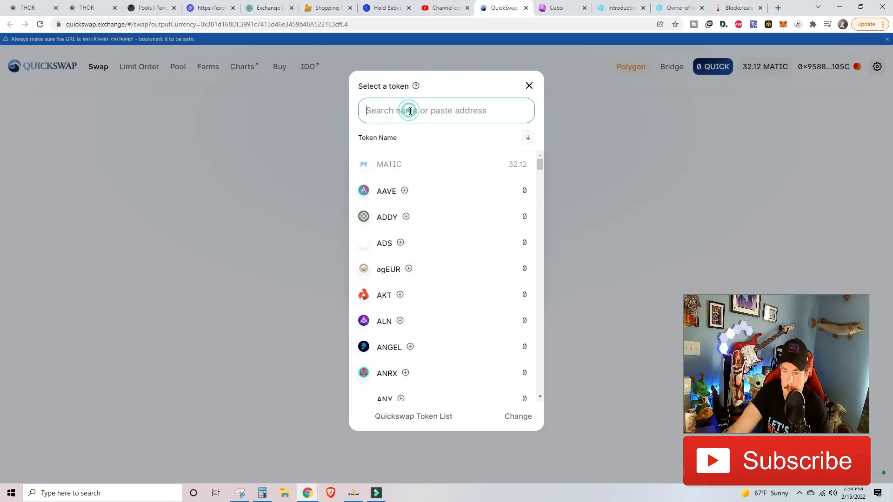
text(dai)
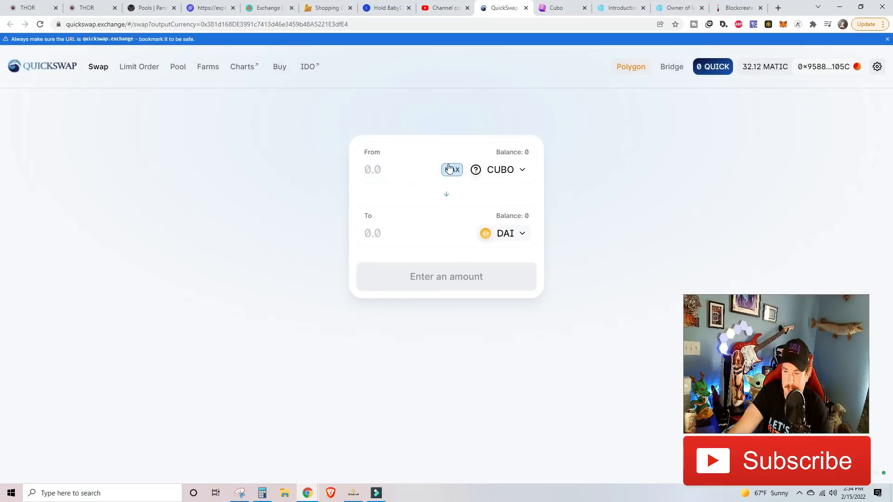
text(1)
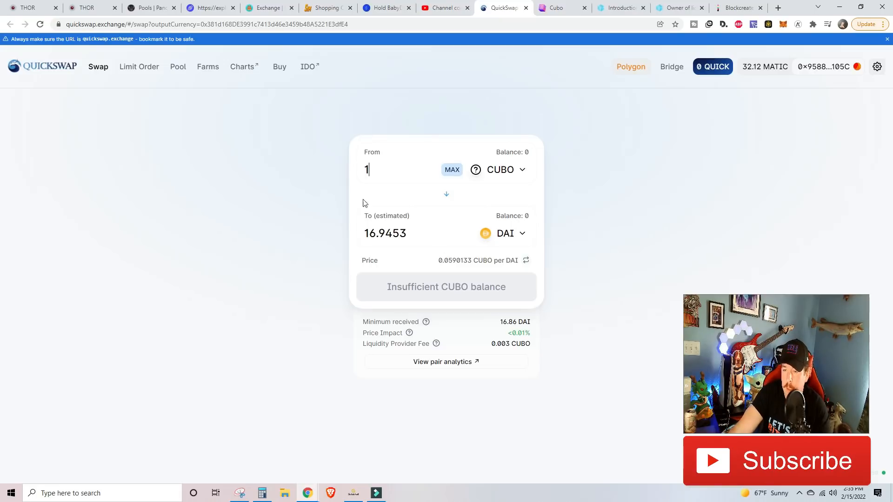
mouse_move(478, 146)
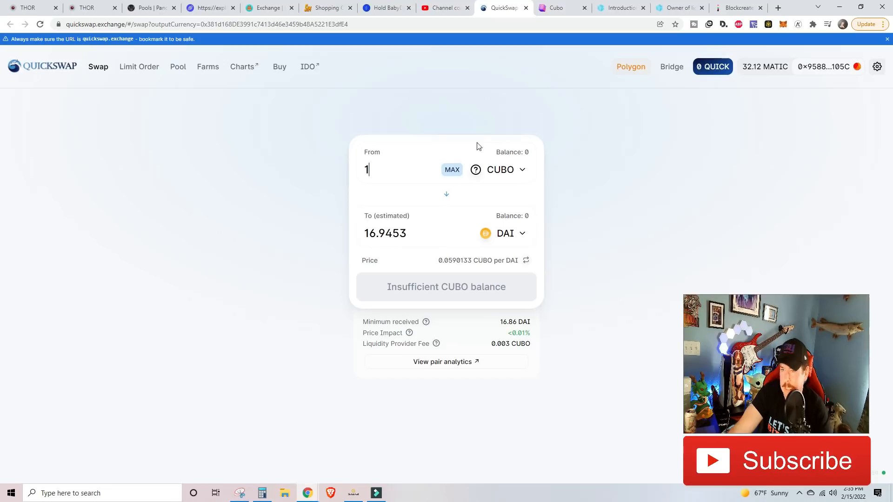
Go back to the Cubo docs and then to the Cubo Nodes AMA video on YouTube.
click(618, 8)
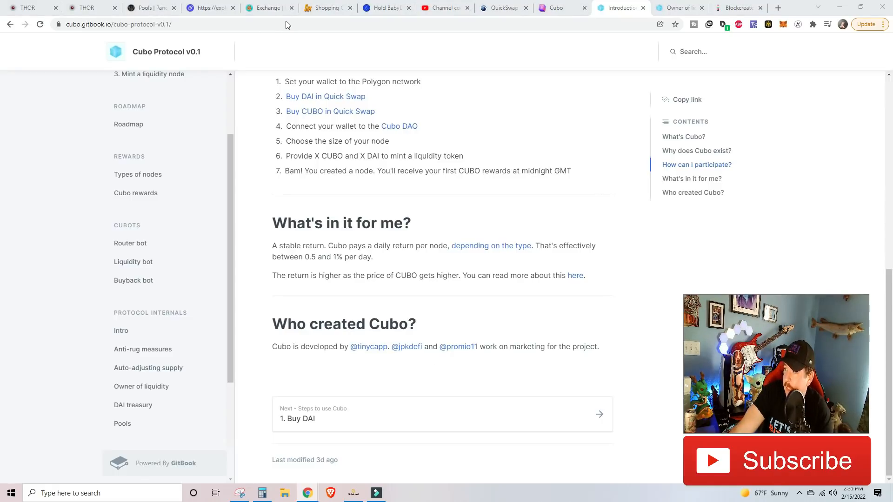
click(409, 8)
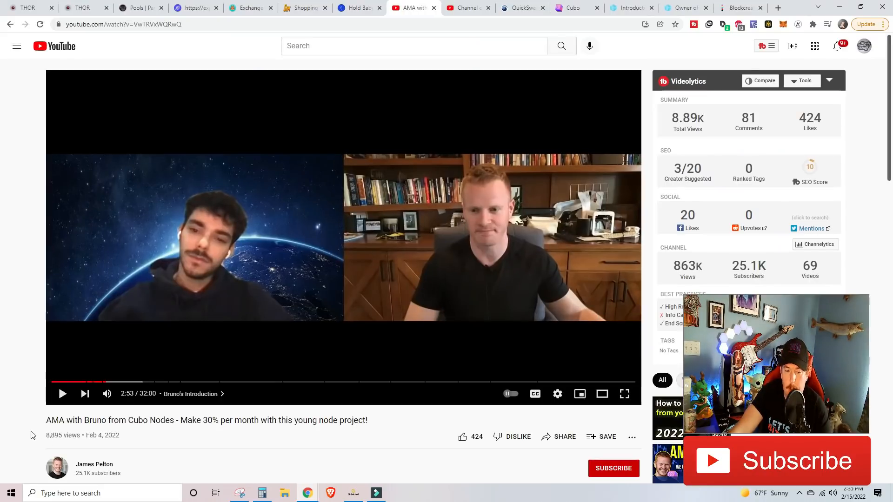
Play the Cubo Nodes AMA to about 3:09, then return to the Cubo docs Introduction.
scroll(down, 3)
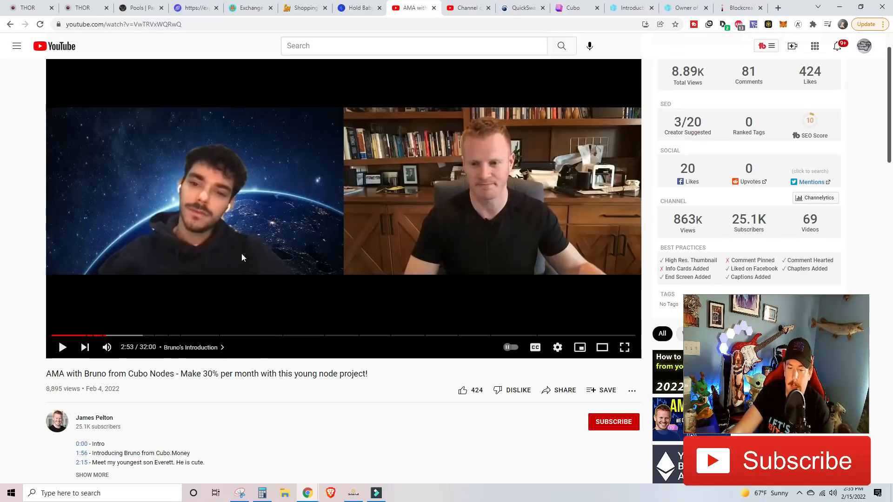
mouse_move(78, 271)
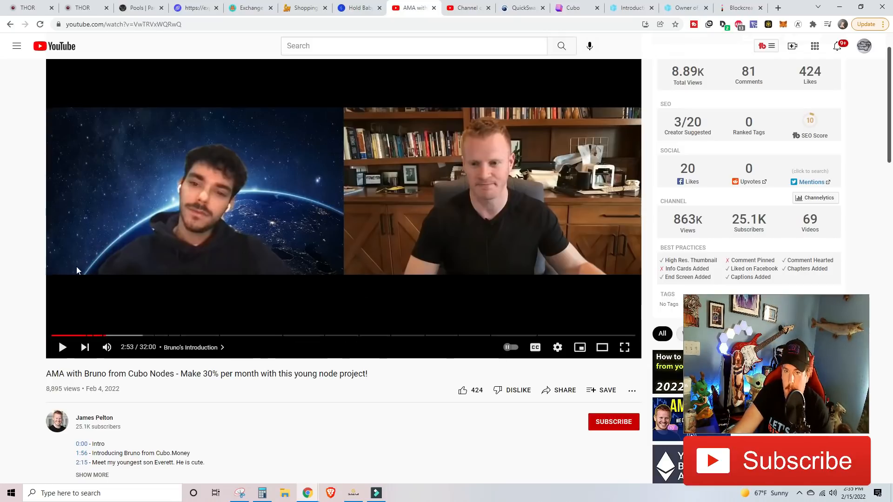
mouse_move(62, 358)
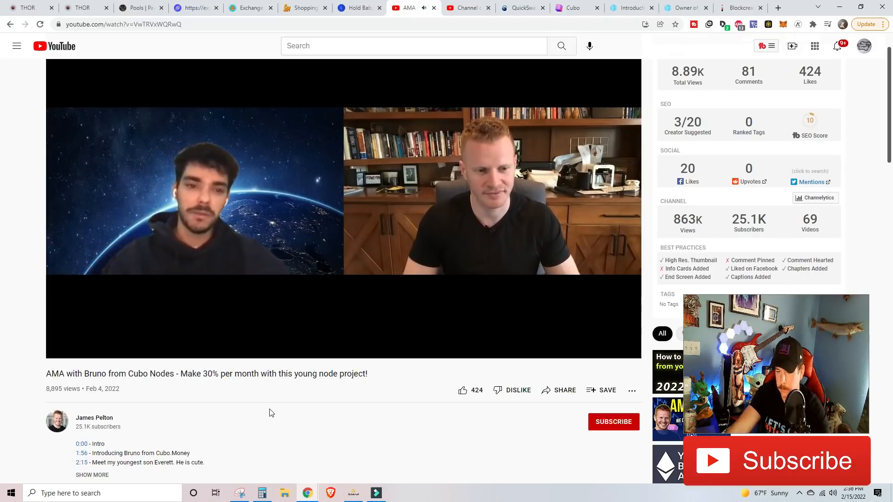
mouse_move(350, 185)
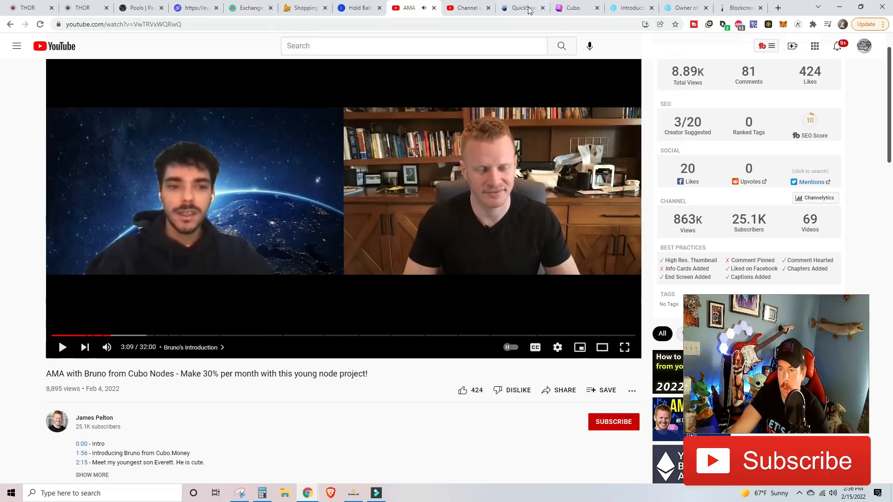
click(629, 8)
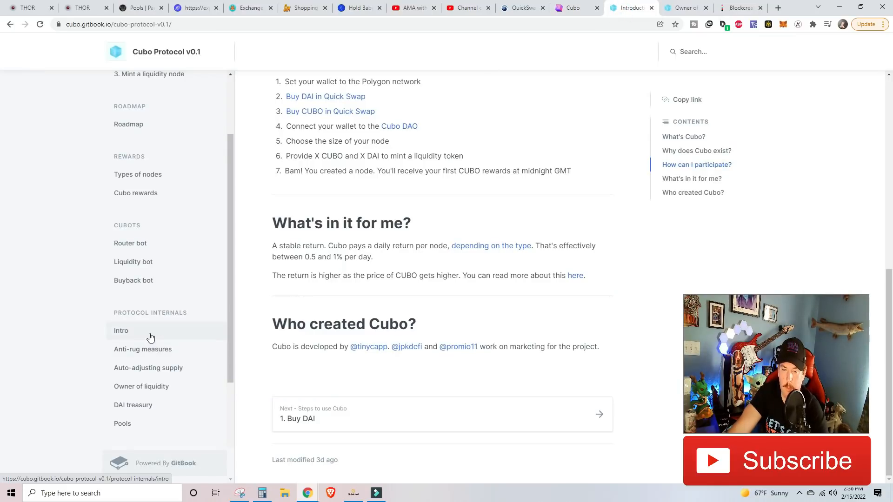
On the Anti-rug measures page, mark the sentence that each team member got 10 Giga nodes.
click(143, 350)
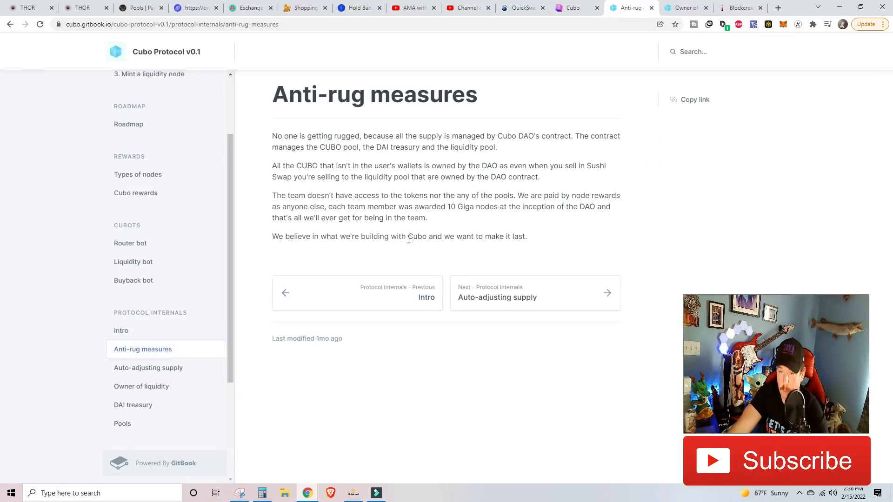
mouse_move(565, 144)
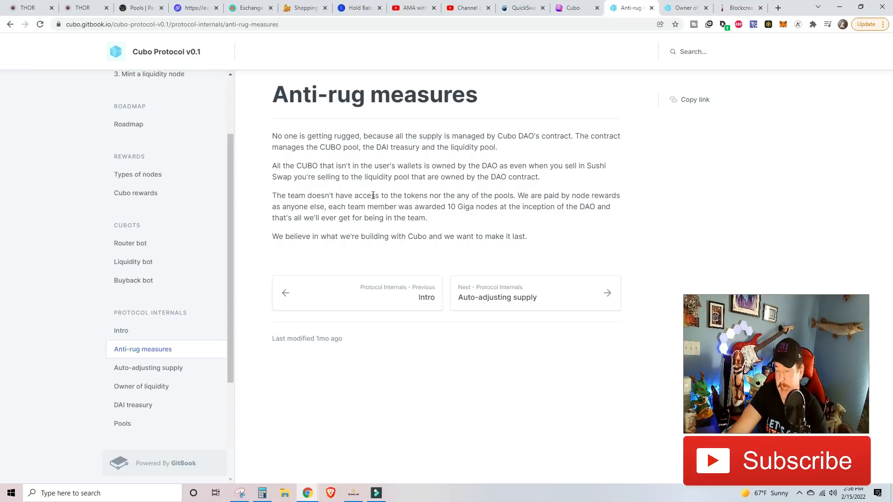
mouse_move(456, 216)
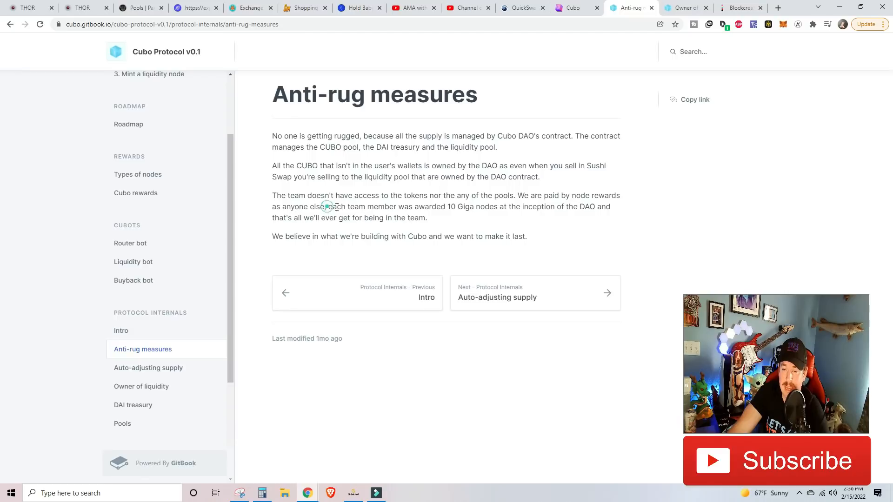
drag(330, 206, 497, 207)
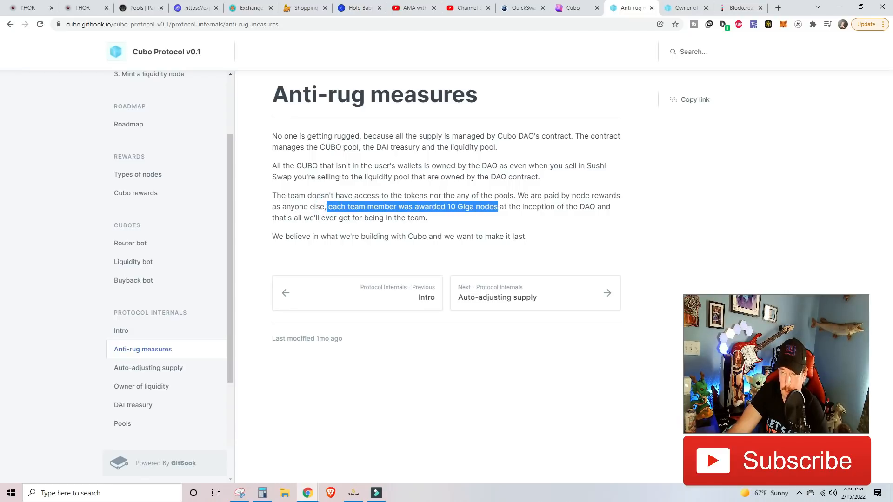
mouse_move(186, 216)
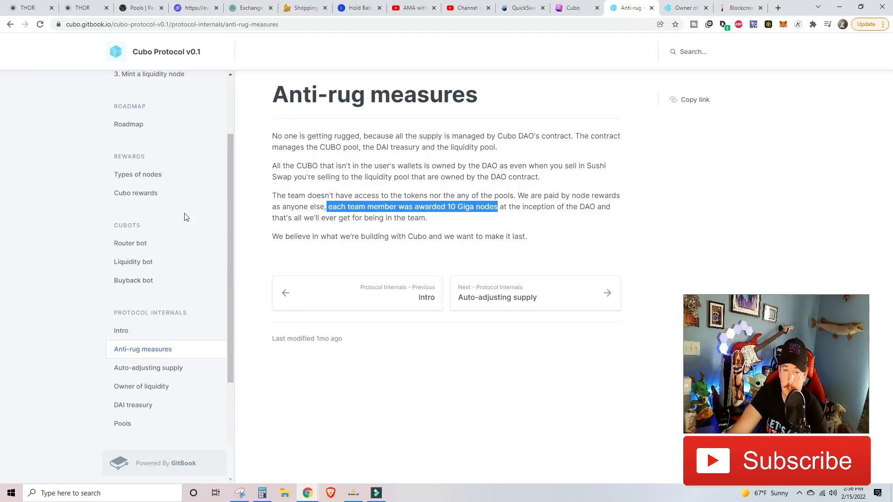
mouse_move(154, 178)
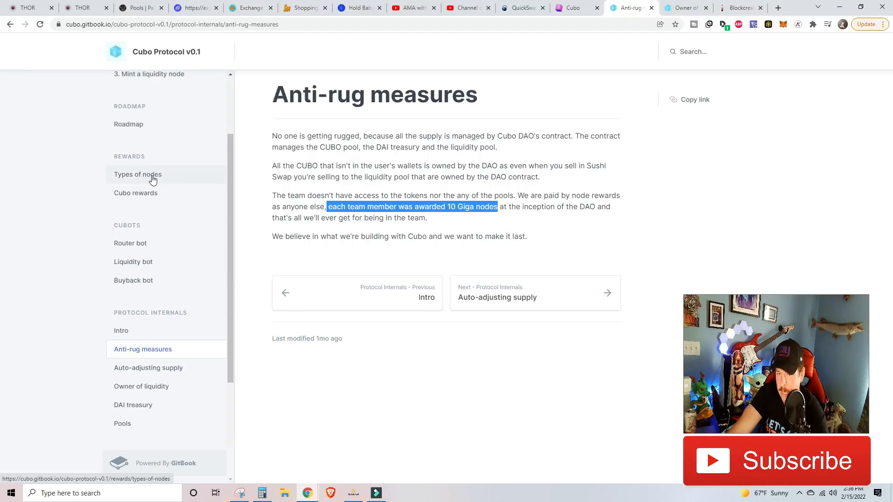
On the Types of nodes page, mark the Planck Cubo tier requirements and payout.
click(138, 175)
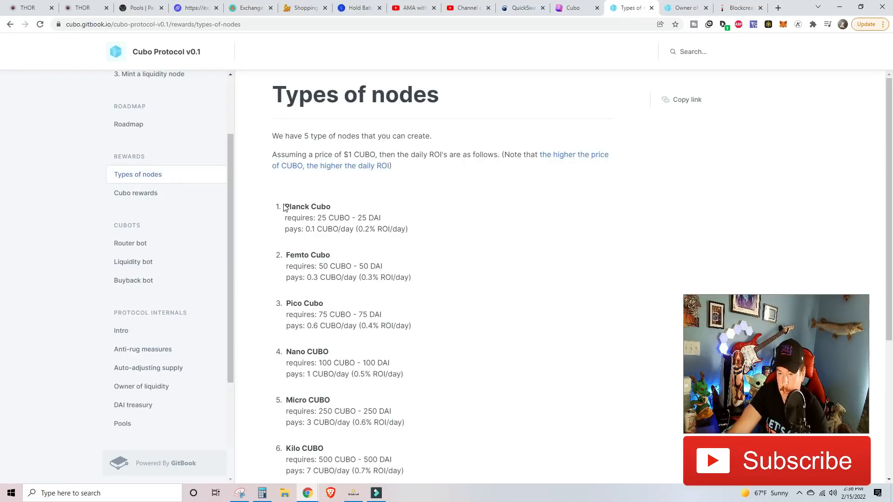
drag(284, 206, 406, 229)
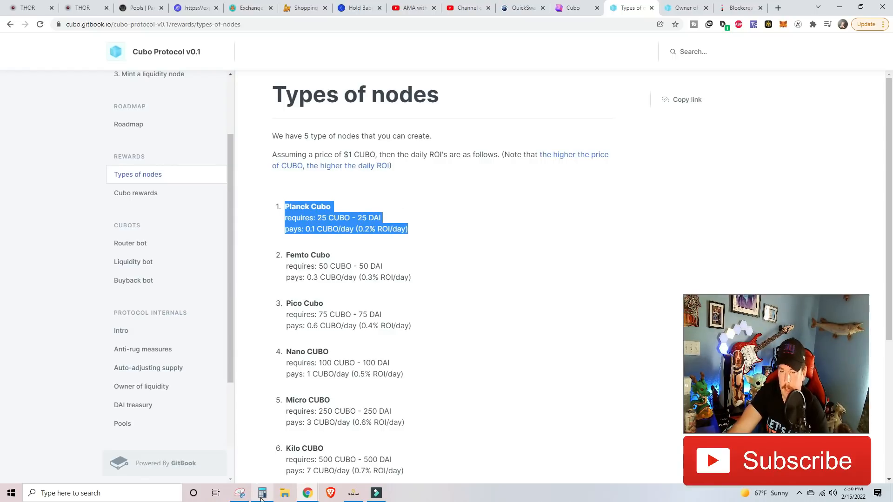
Work out 25 ÷ 0.1 = 250 in Calculator, then switch to the QuickSwap CUBO-to-DAI page.
click(261, 493)
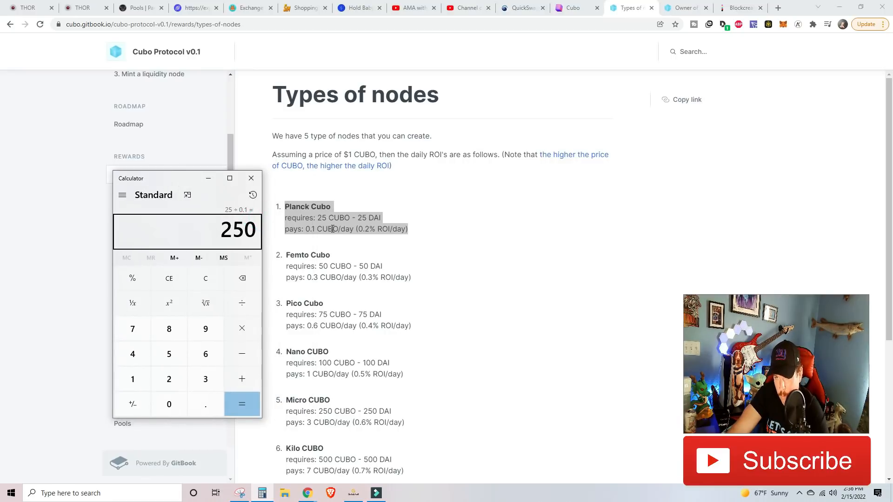
click(521, 7)
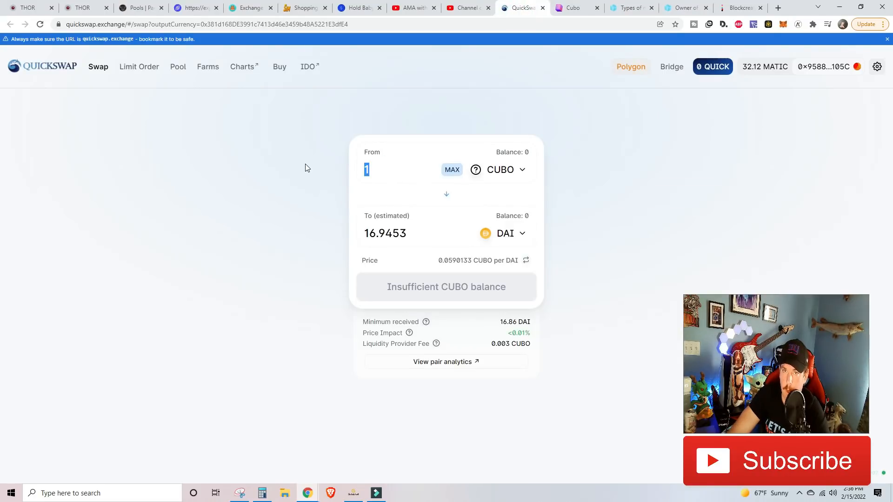
Quote 25 CUBO at about 423.48 DAI, glance at the dashboard, then return to the node tiers list.
text(25)
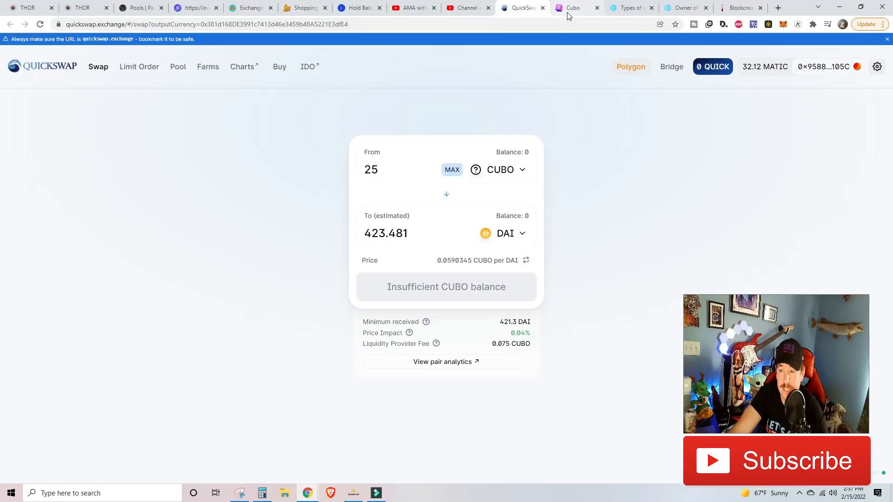
click(576, 7)
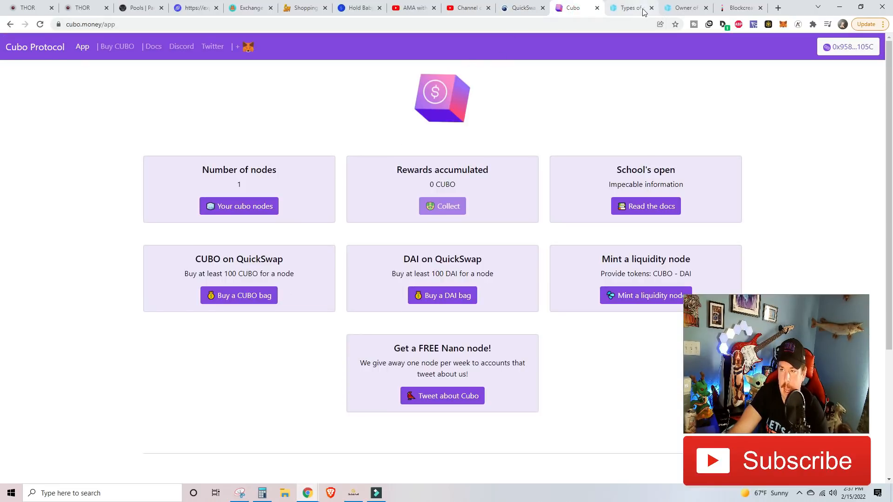
click(631, 7)
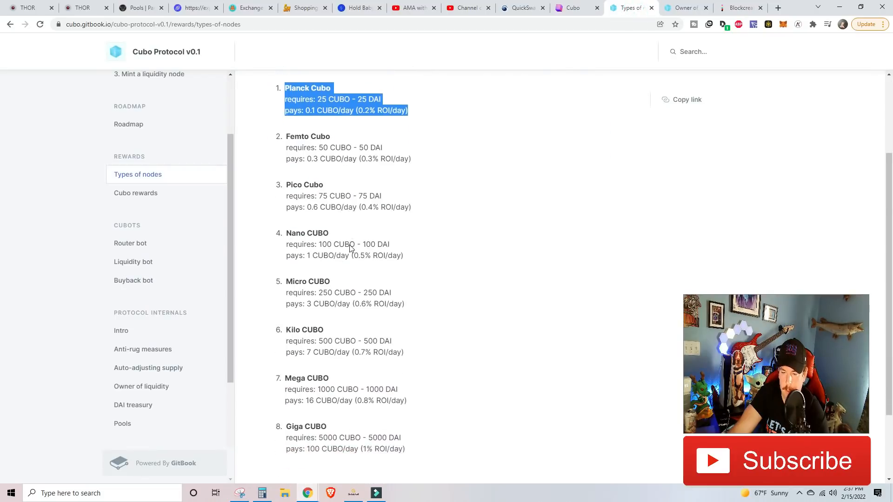
scroll(down, 3)
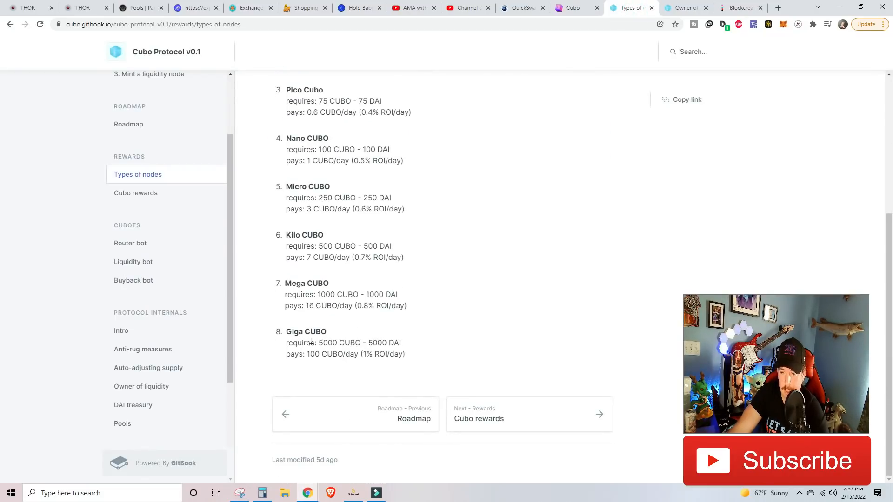
mouse_move(371, 368)
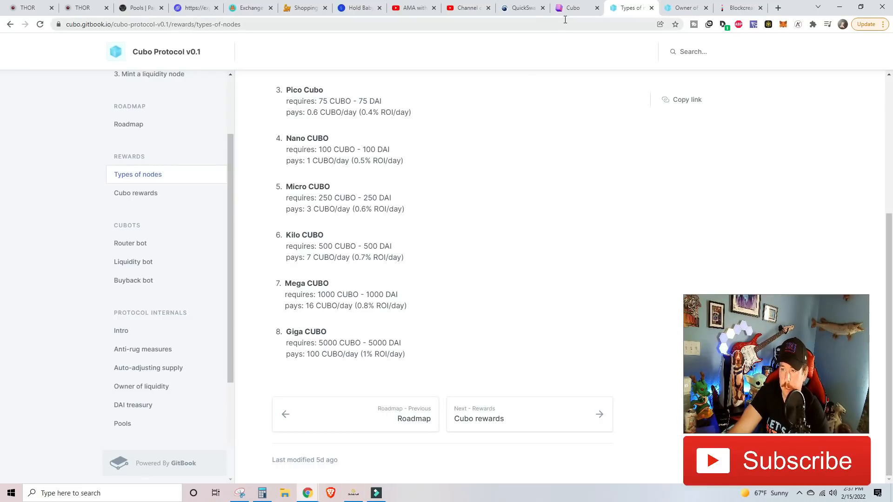
Quote 5000 CUBO at about 78,833 DAI on QuickSwap and compare against the node tier list.
click(522, 8)
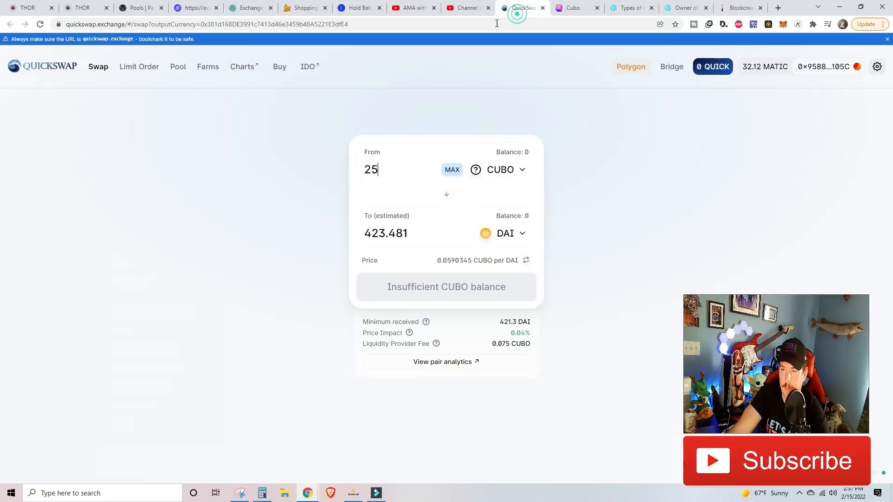
text(5000)
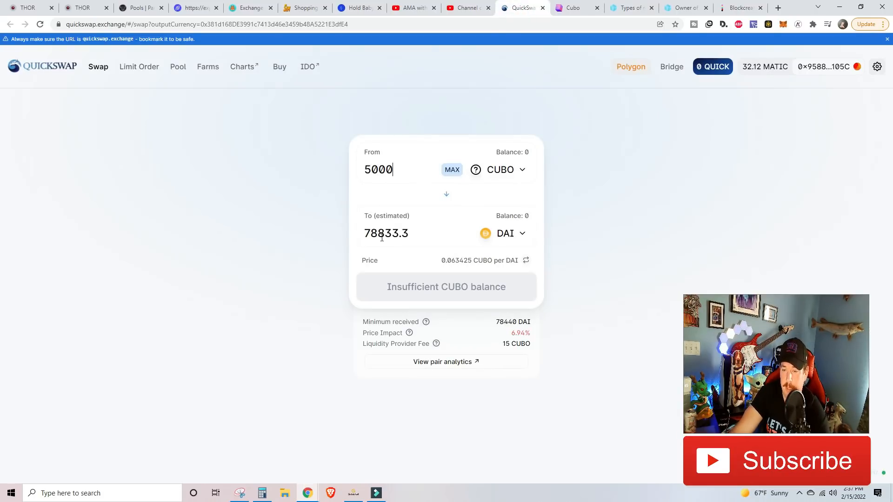
mouse_move(535, 240)
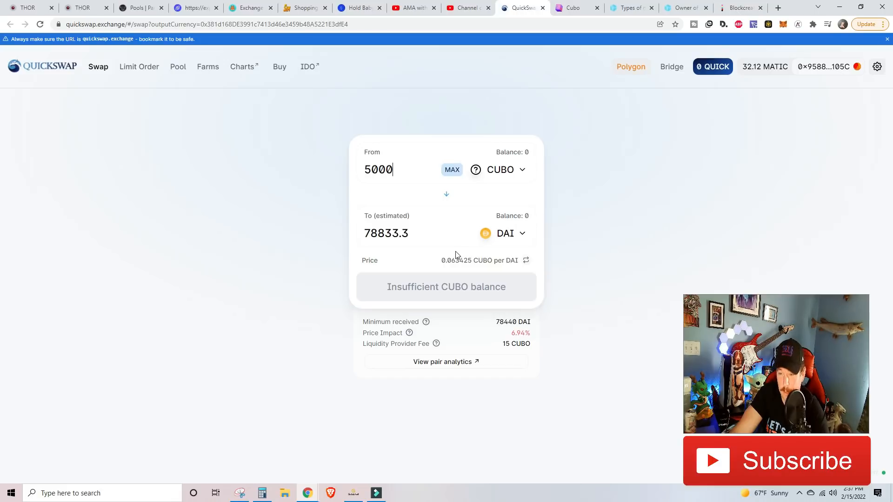
mouse_move(433, 252)
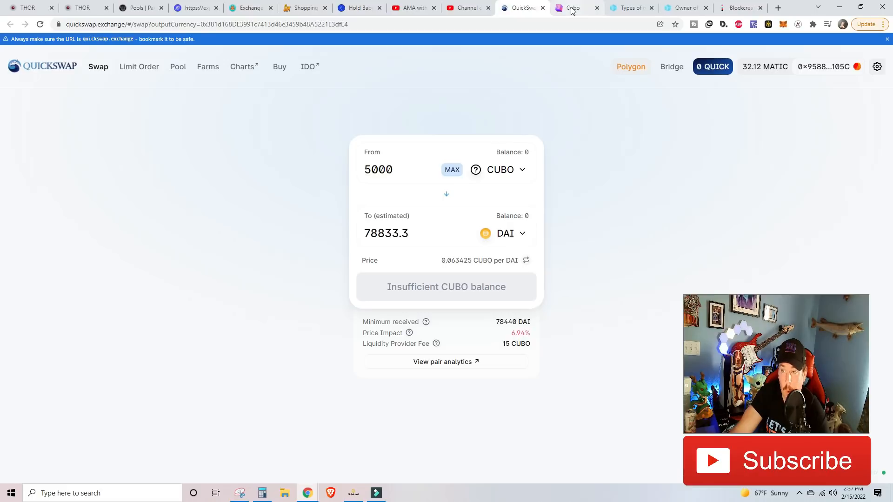
click(630, 8)
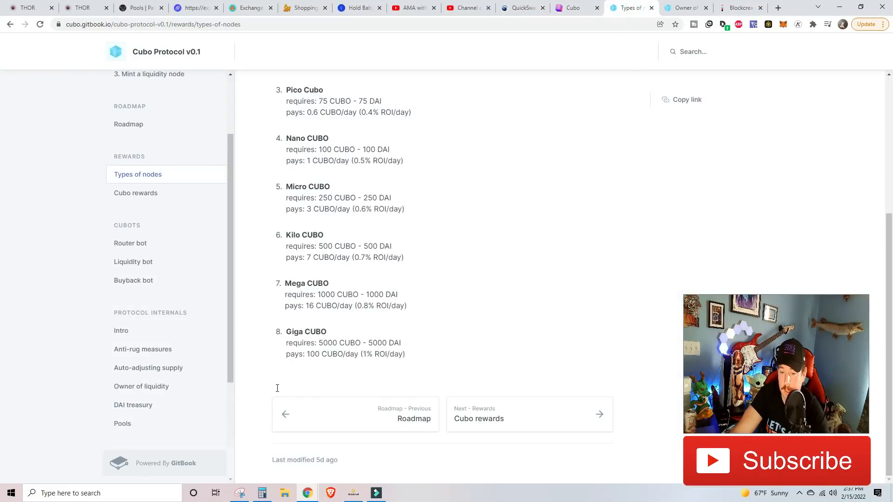
Quote 100 CUBO at about 1,692 DAI, then return to the node types documentation.
click(522, 8)
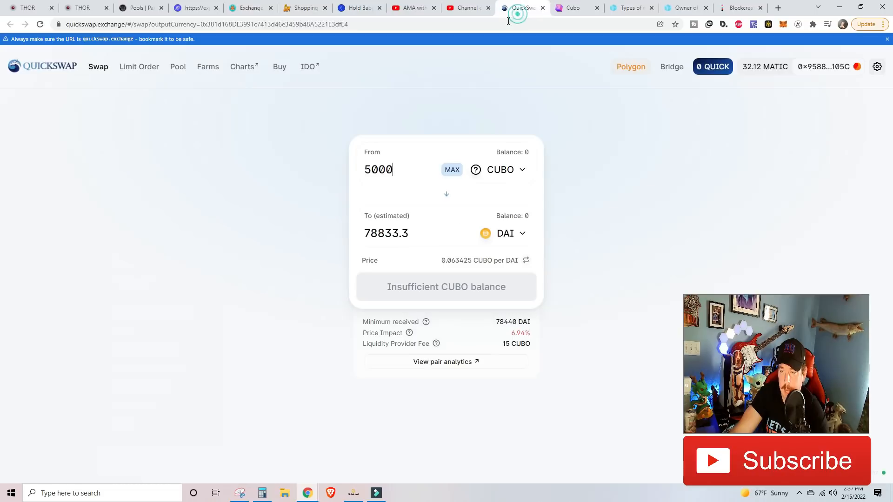
text(100)
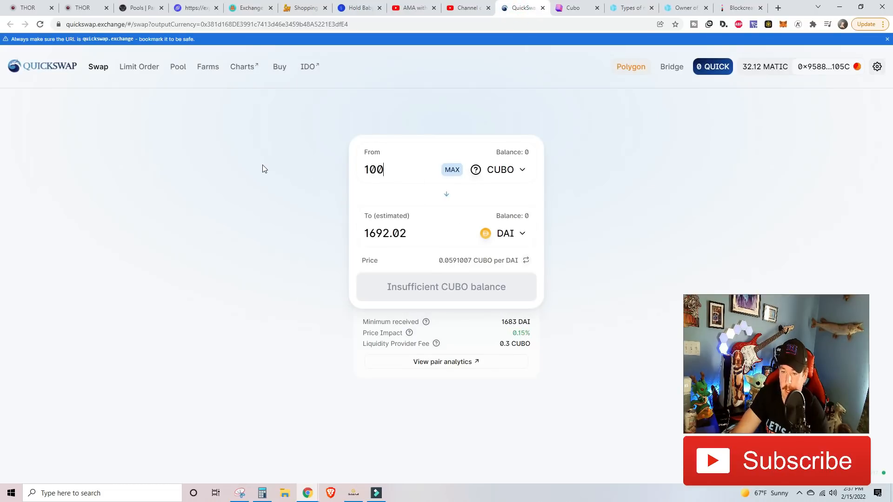
mouse_move(391, 145)
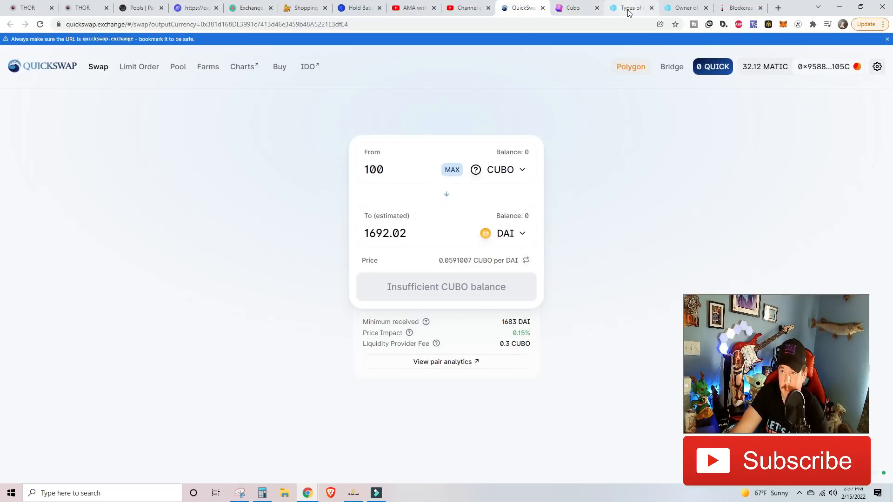
click(630, 8)
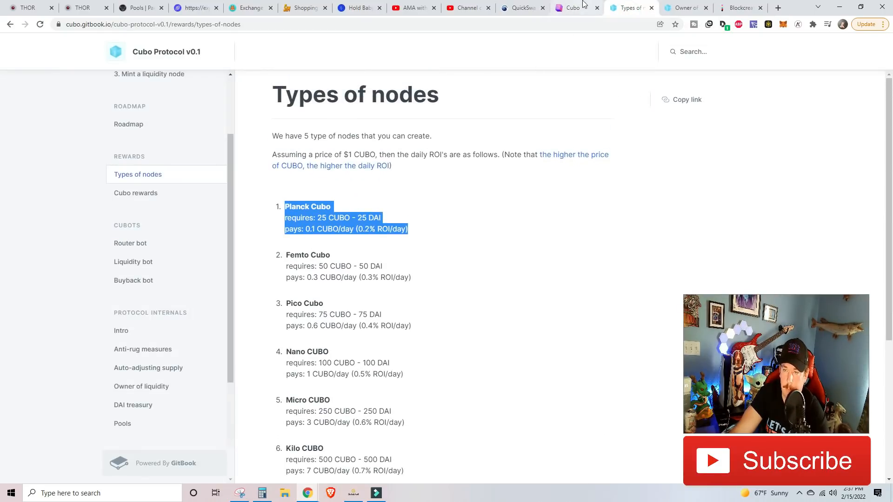
click(572, 7)
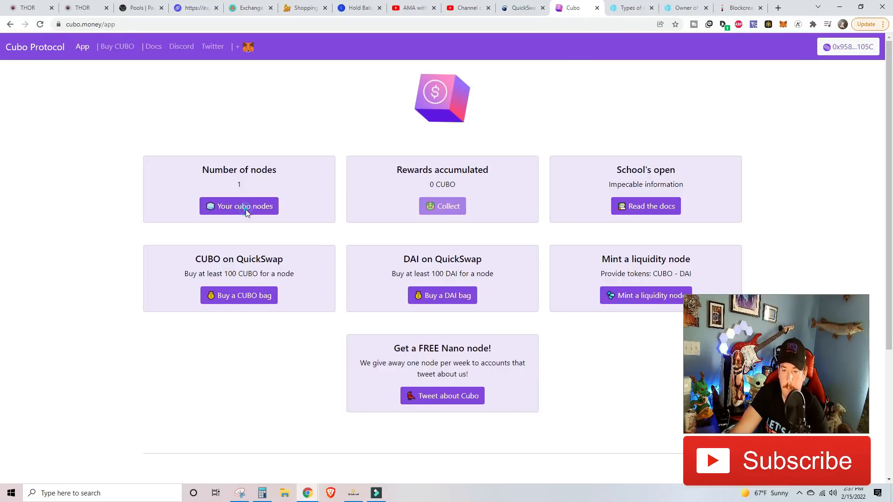
click(239, 206)
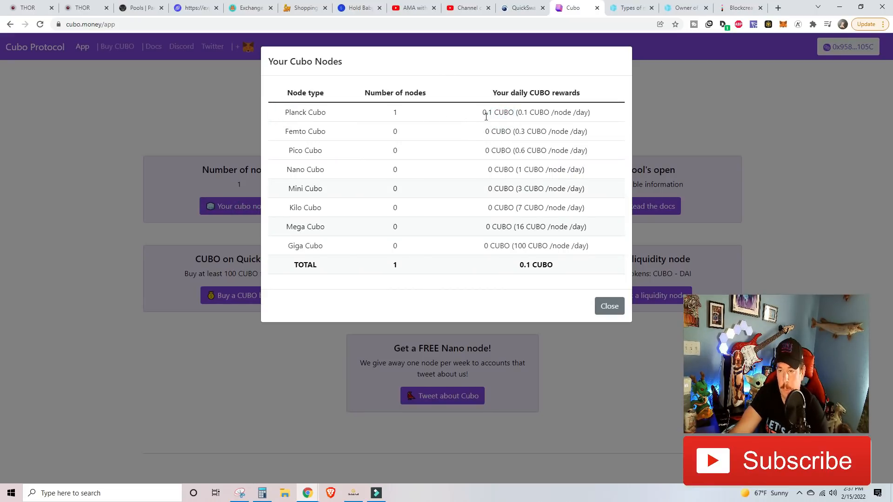
mouse_move(482, 122)
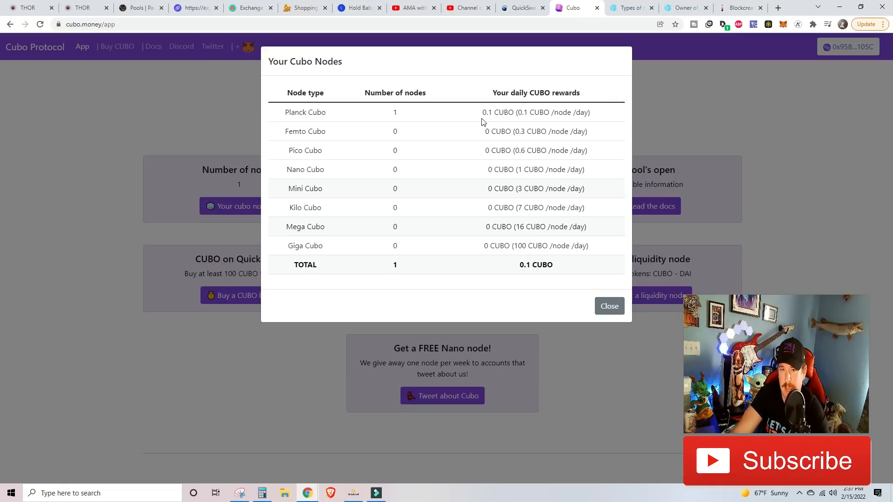
mouse_move(626, 295)
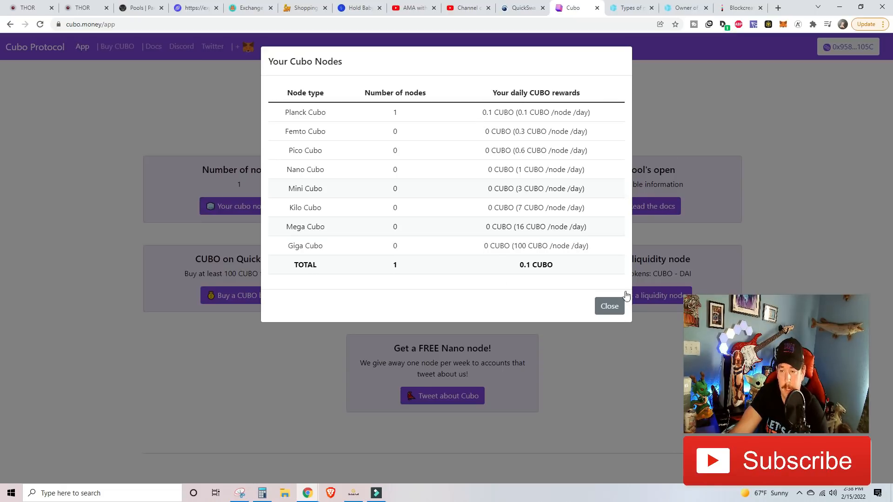
click(609, 306)
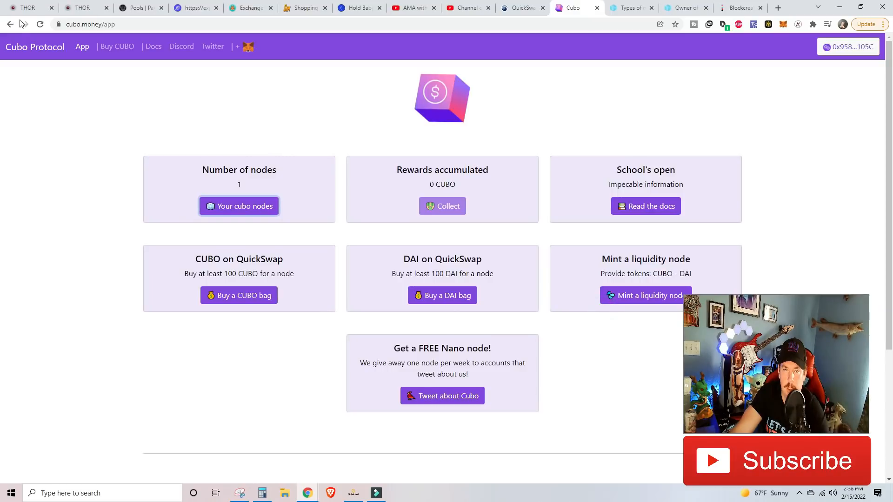
click(26, 8)
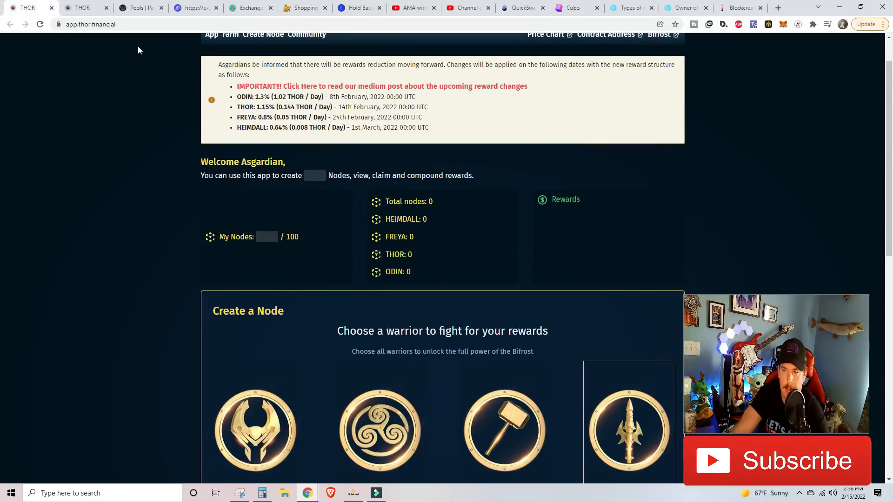
click(572, 8)
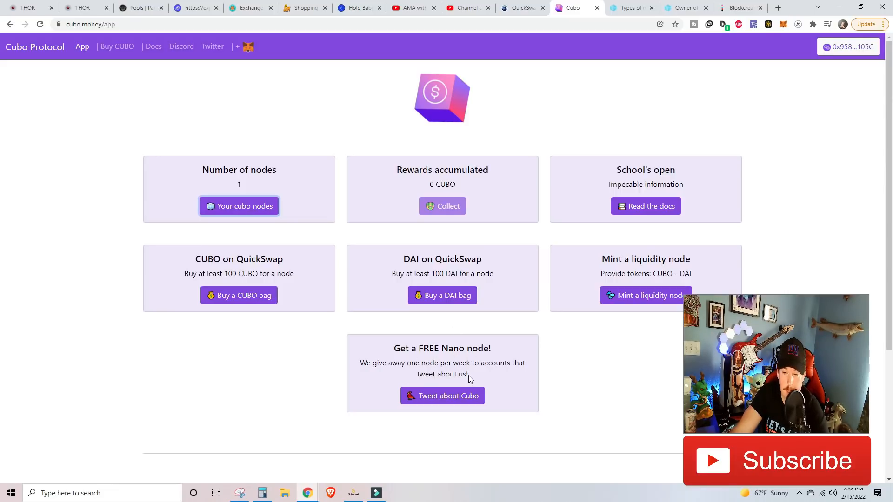
mouse_move(515, 378)
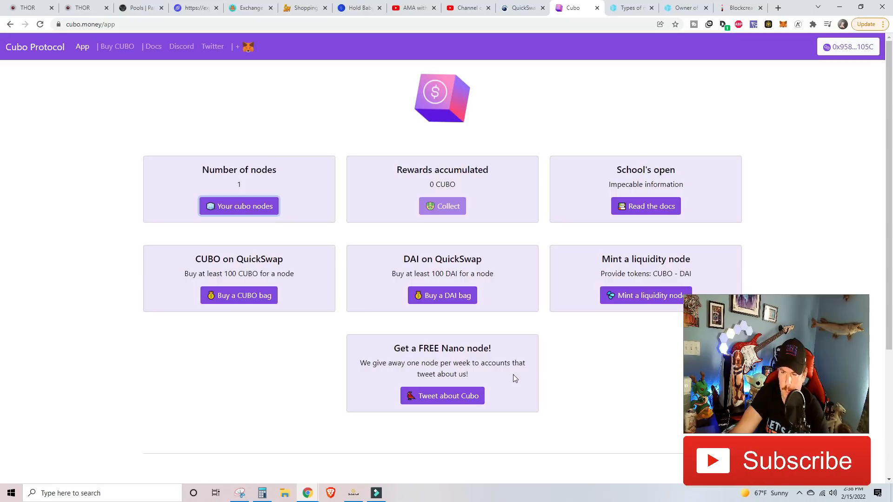
mouse_move(590, 221)
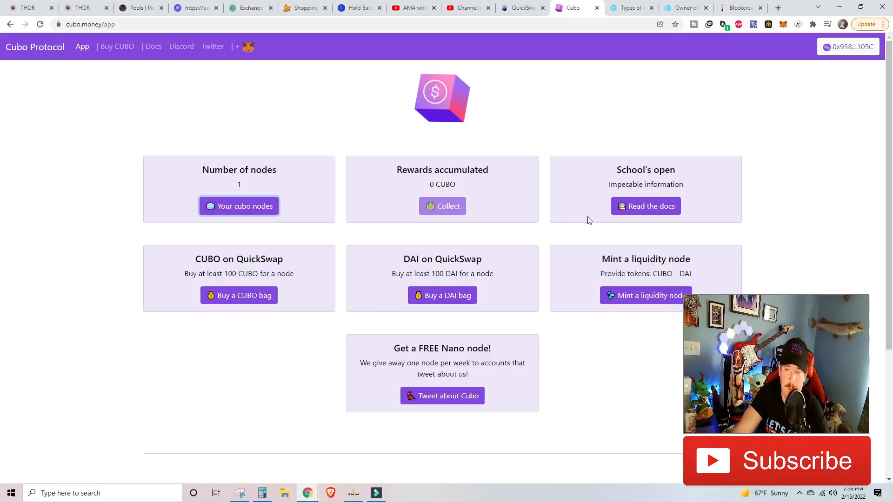
mouse_move(638, 282)
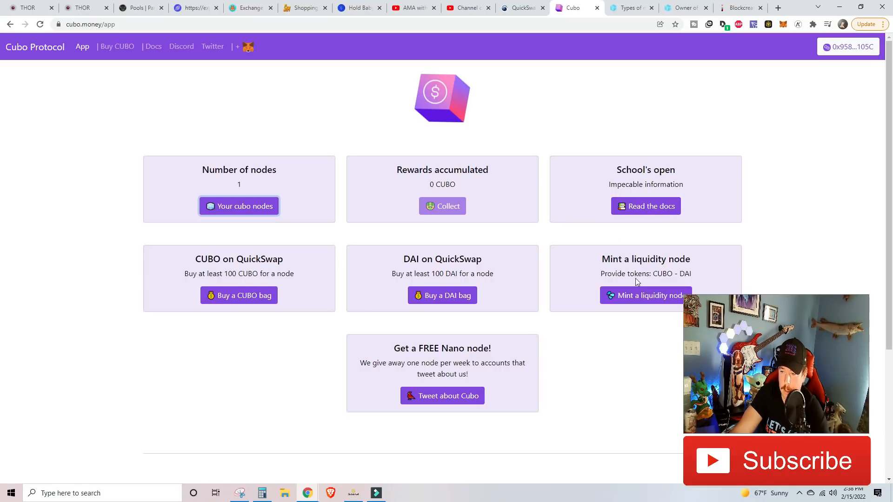
Scroll the dashboard to the 1,504 total nodes and 1,800,467 CUBO rewards pool cards.
scroll(down, 3)
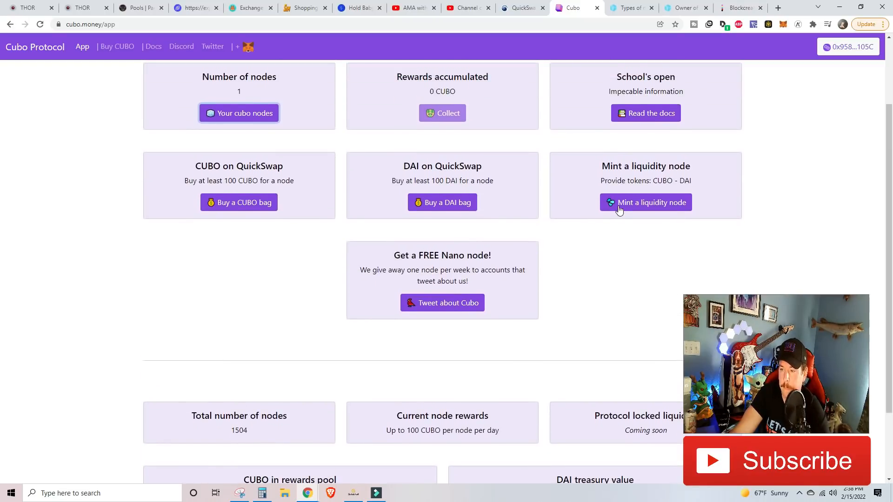
mouse_move(623, 213)
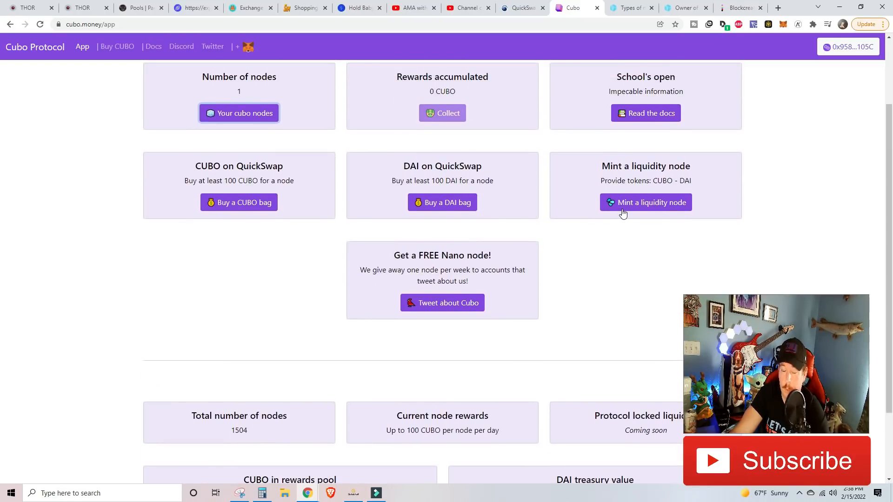
mouse_move(665, 192)
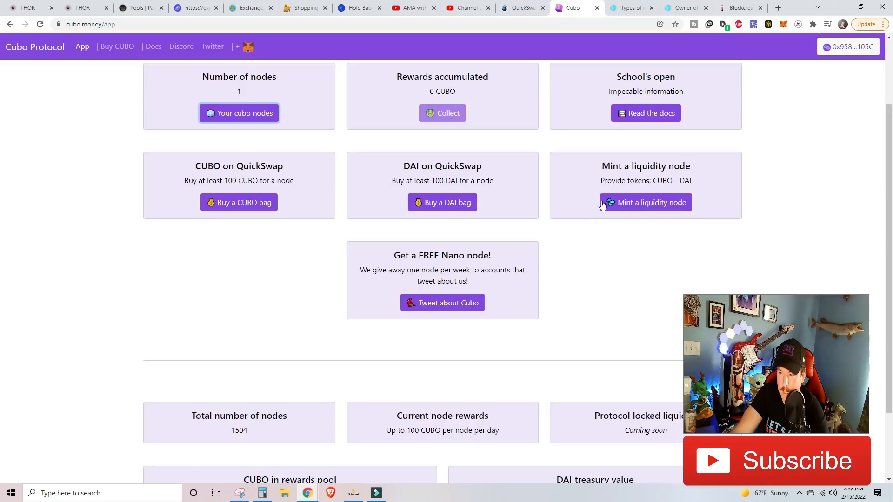
mouse_move(575, 201)
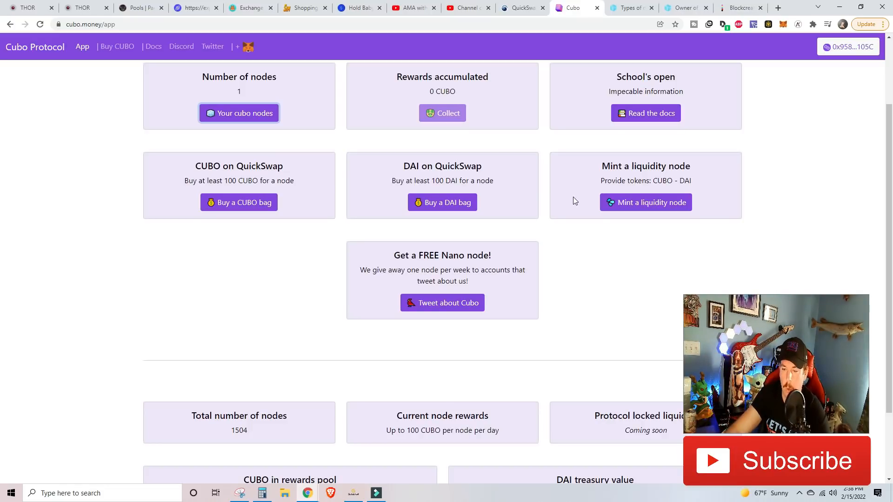
scroll(down, 3)
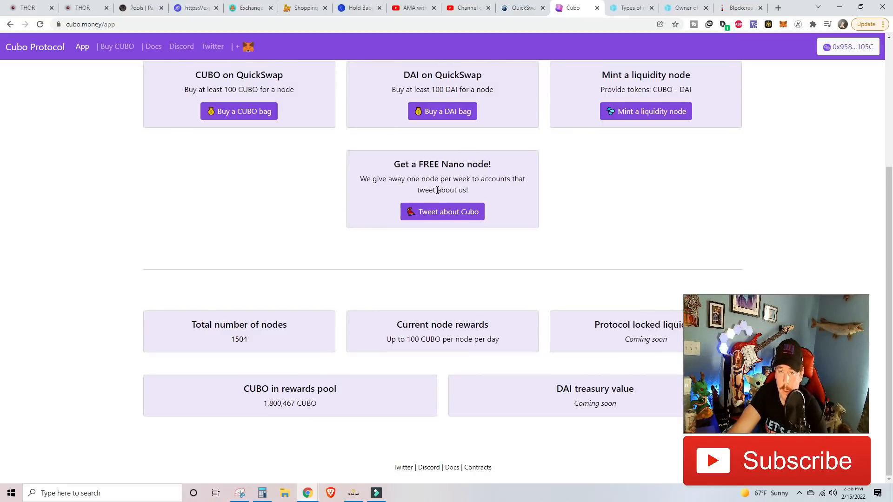
mouse_move(244, 191)
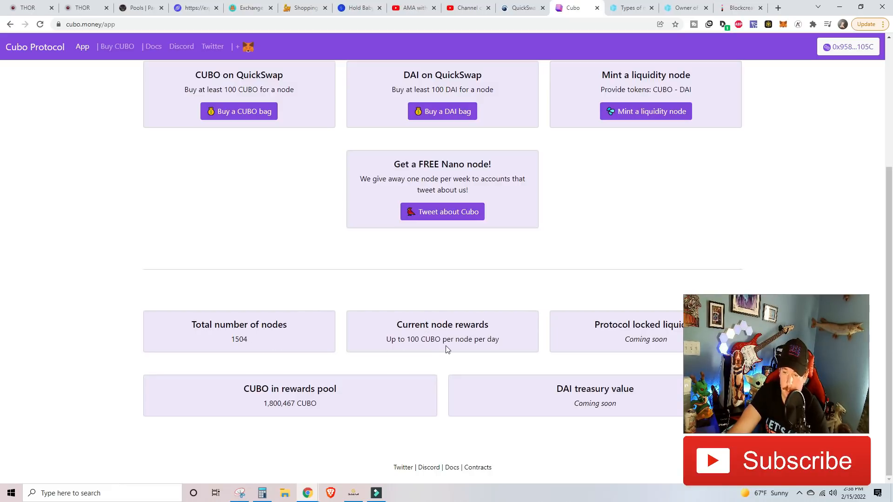
mouse_move(649, 340)
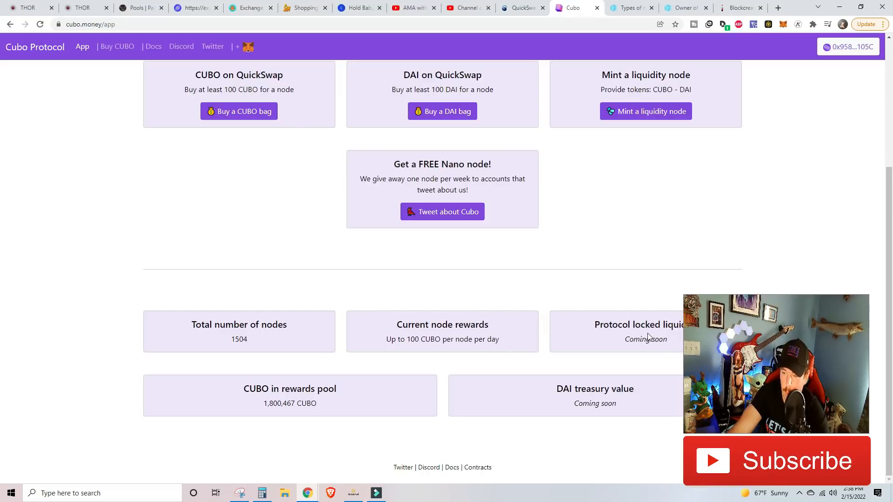
mouse_move(609, 399)
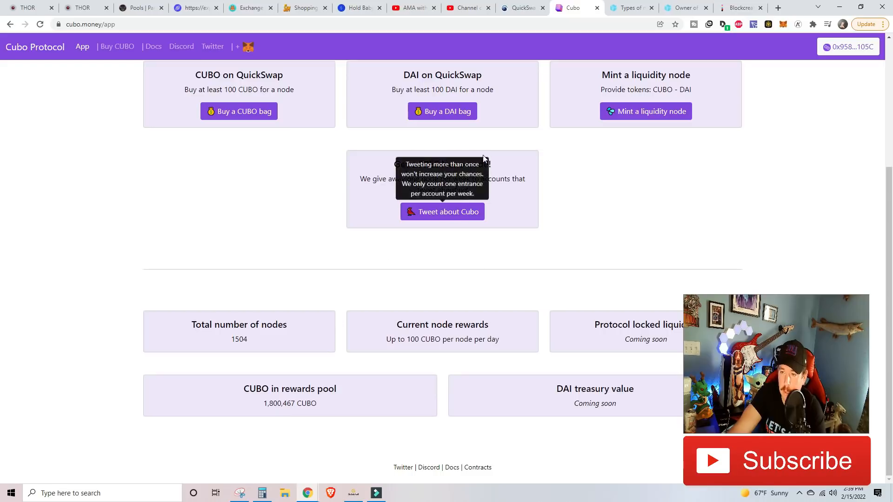
Compute 1,800,467 × 16.94 = 30,499,910.98 DAI in Calculator, then minimize it.
click(262, 493)
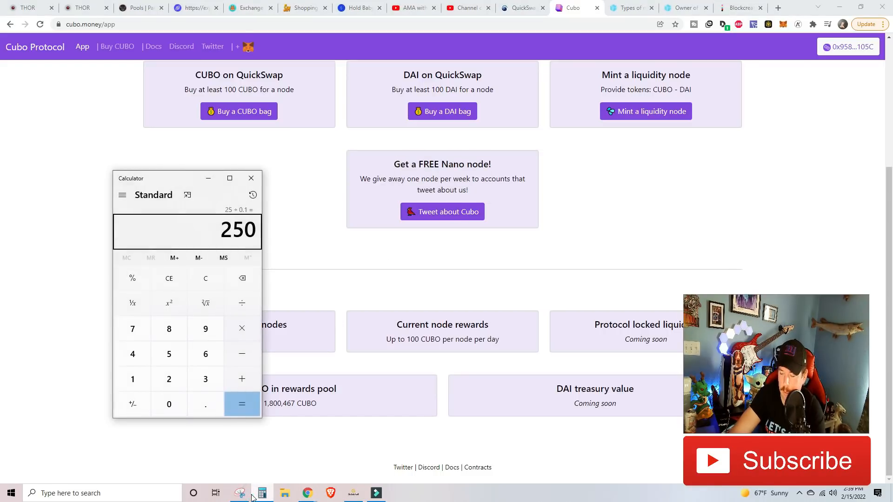
click(242, 328)
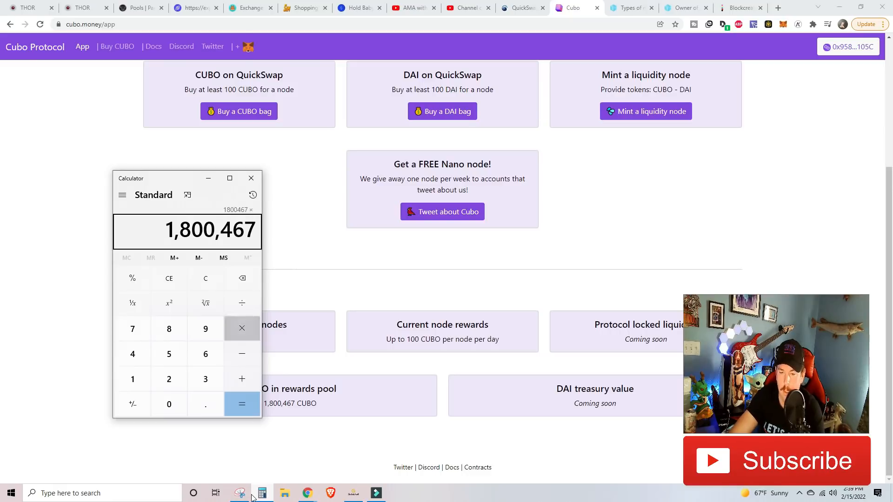
click(242, 404)
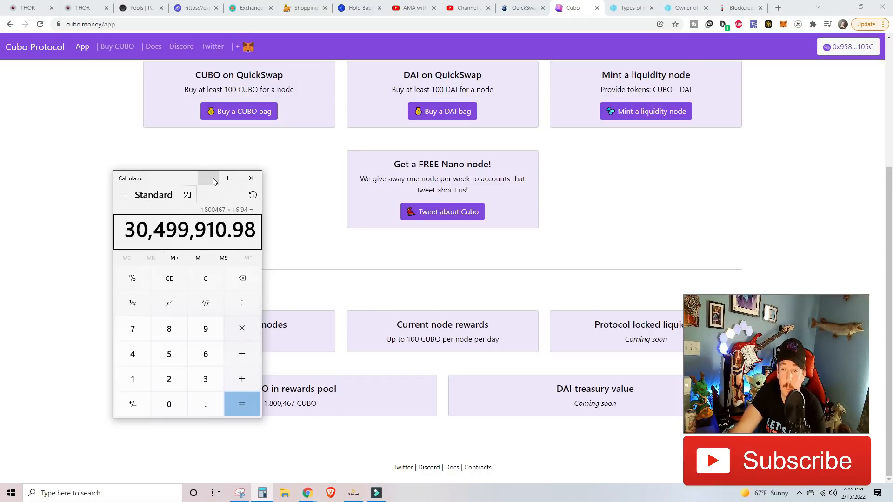
mouse_move(208, 178)
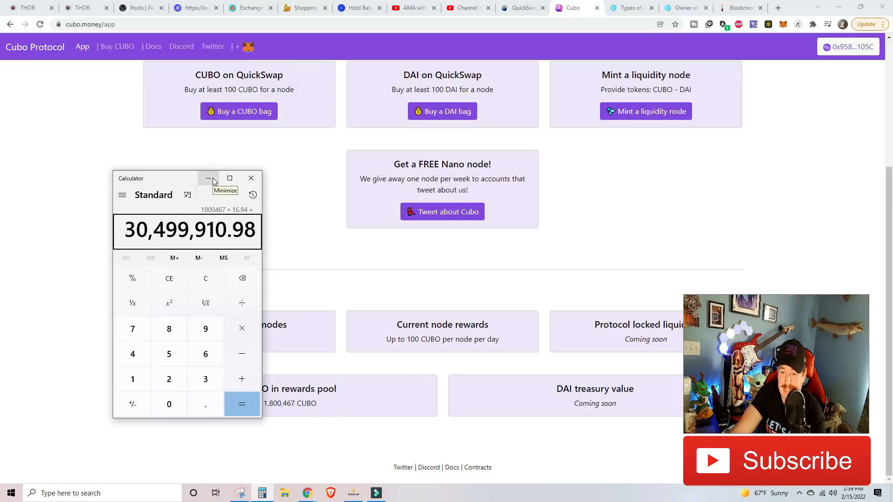
click(209, 178)
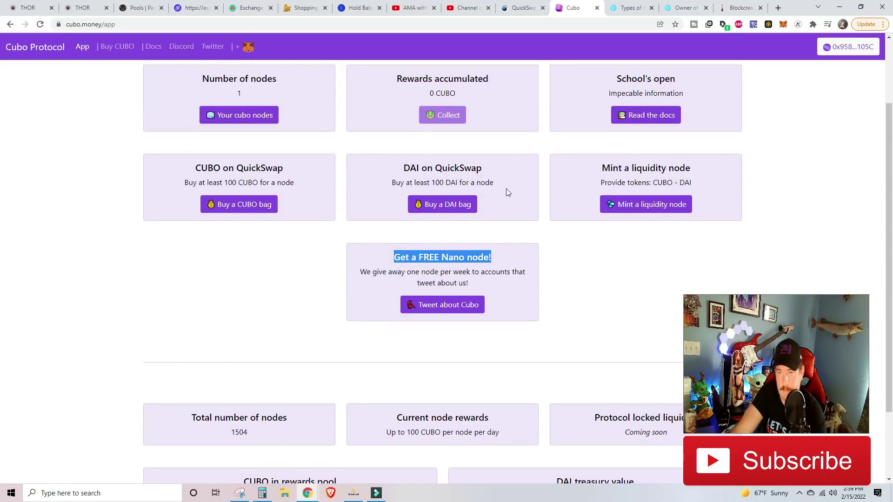
mouse_move(602, 29)
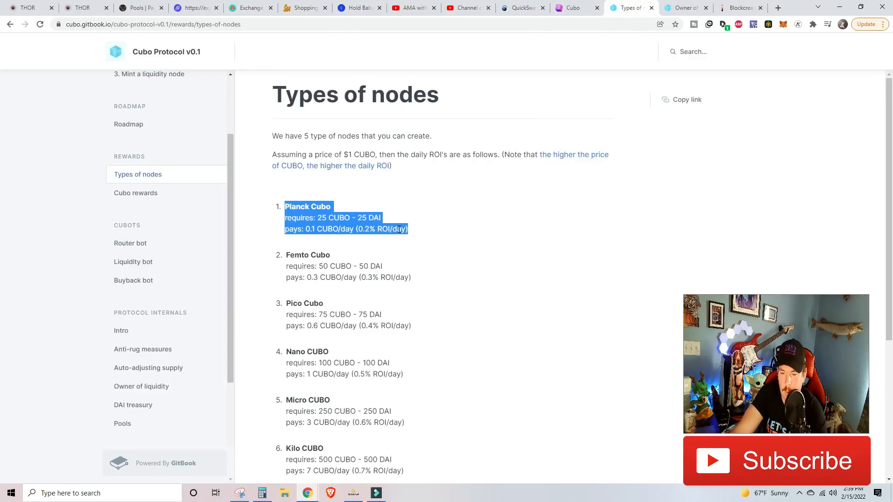
Highlight the Nano CUBO tier: 100 CUBO + 100 DAI, paying 1 CUBO/day.
scroll(down, 3)
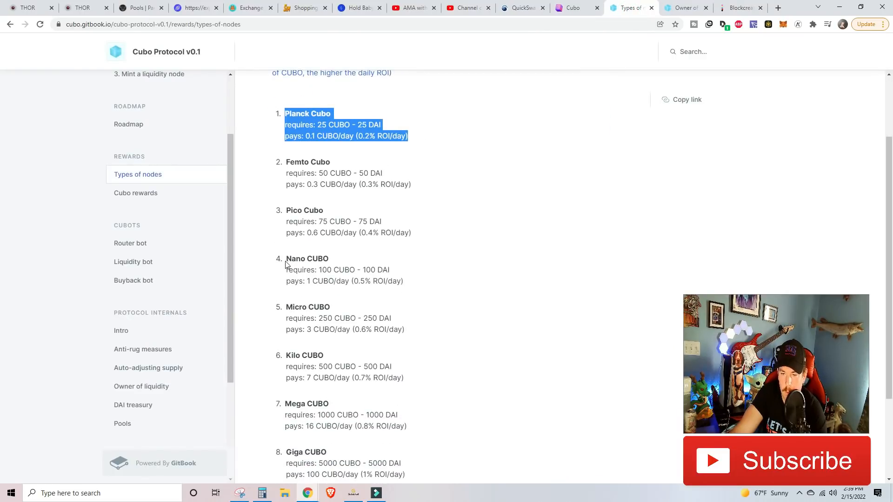
drag(286, 259, 403, 281)
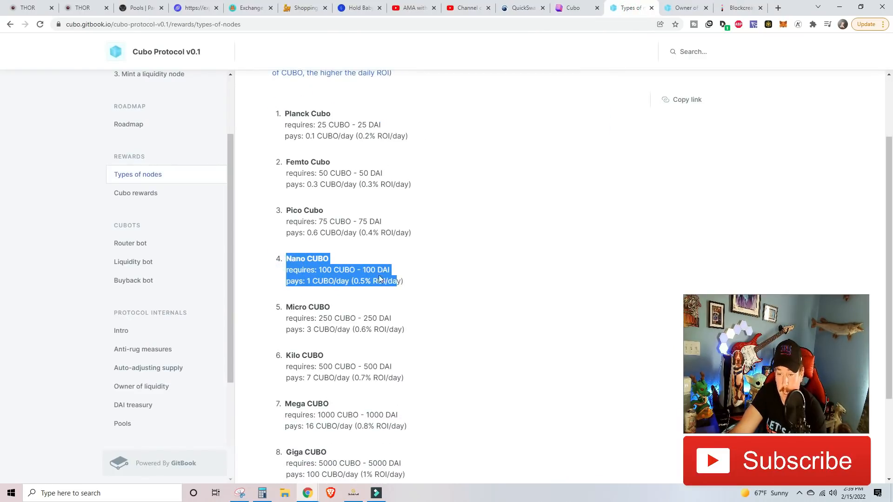